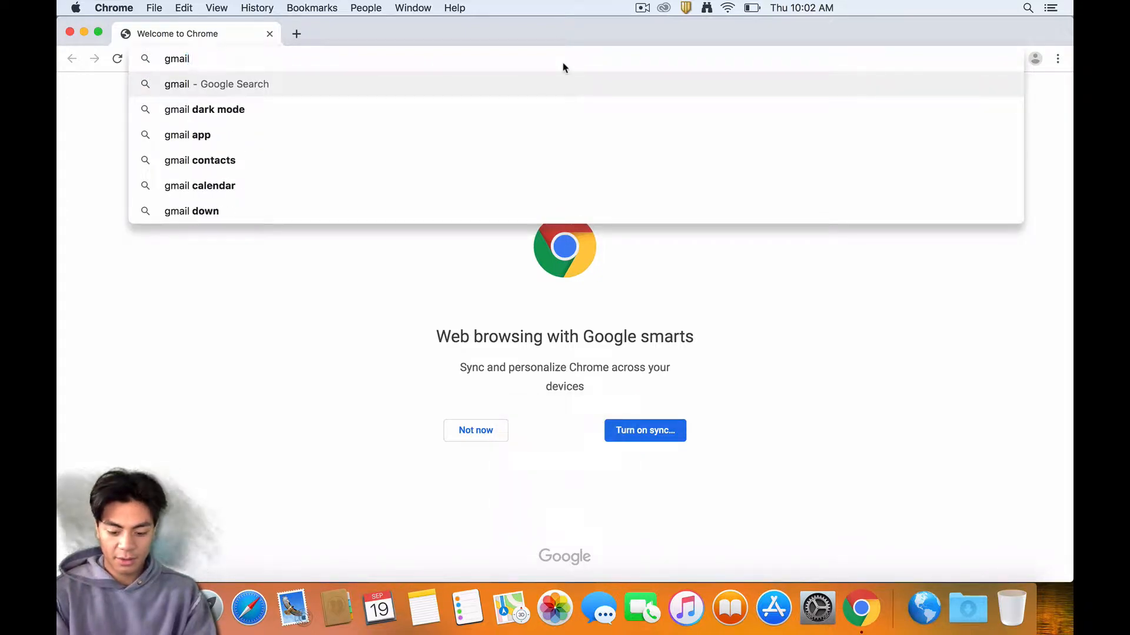
pyautogui.click(217, 84)
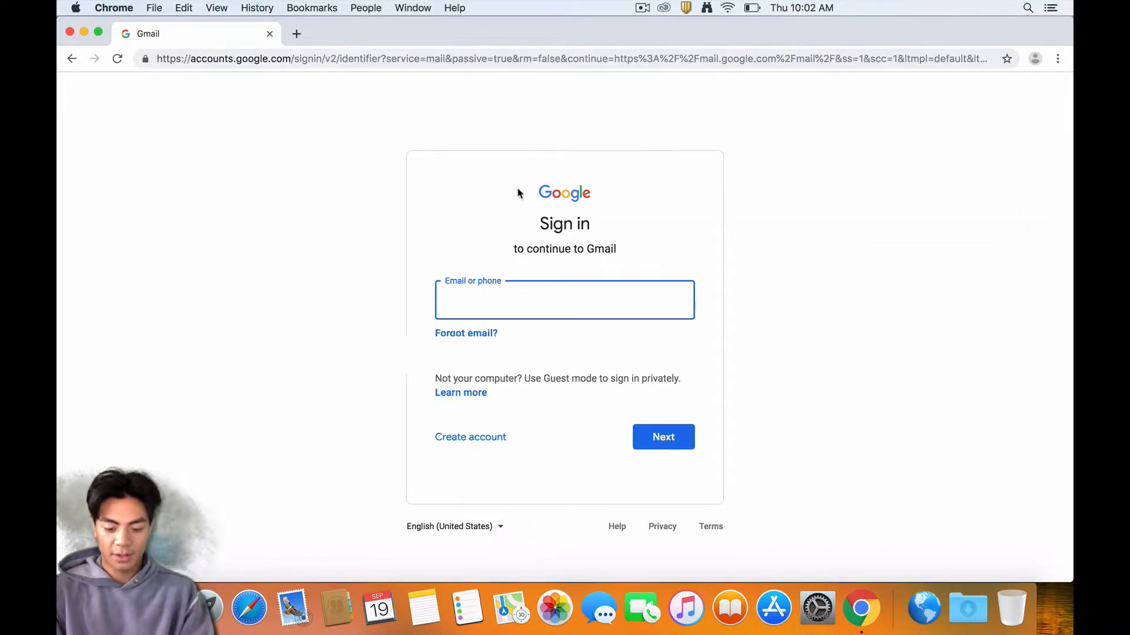
pyautogui.write('TypeYour@gmail.com')
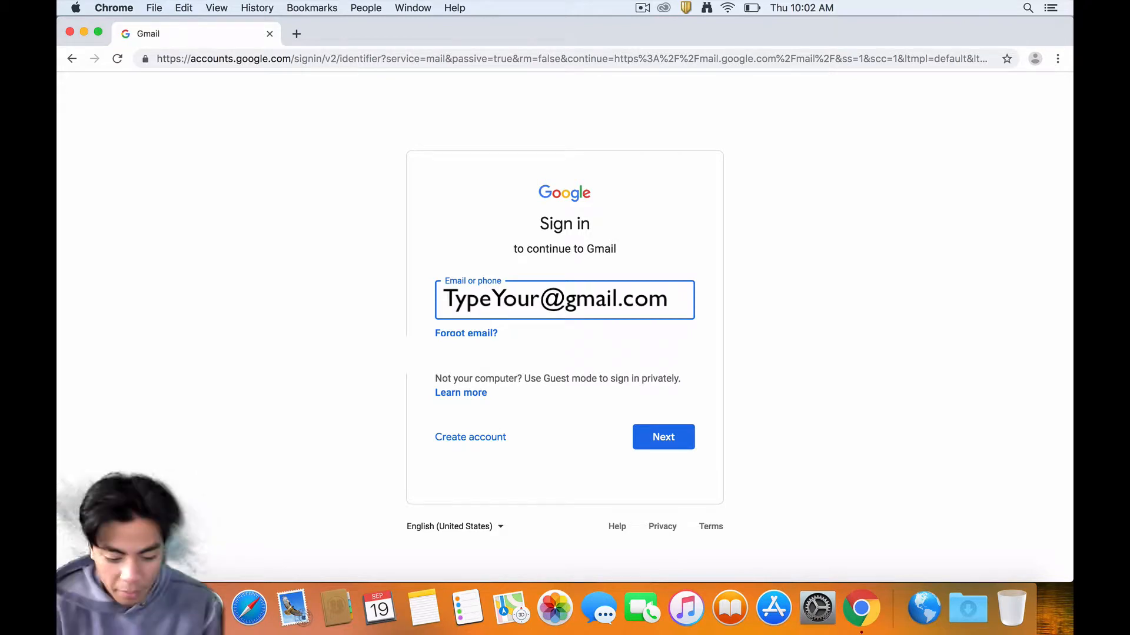
pyautogui.click(664, 437)
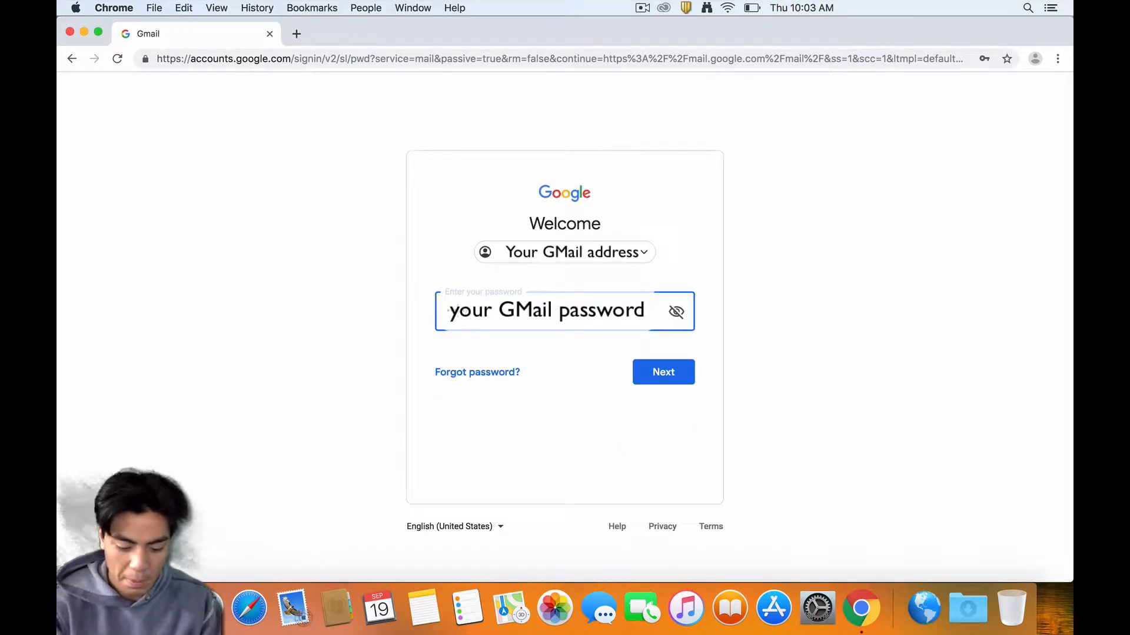
pyautogui.click(663, 372)
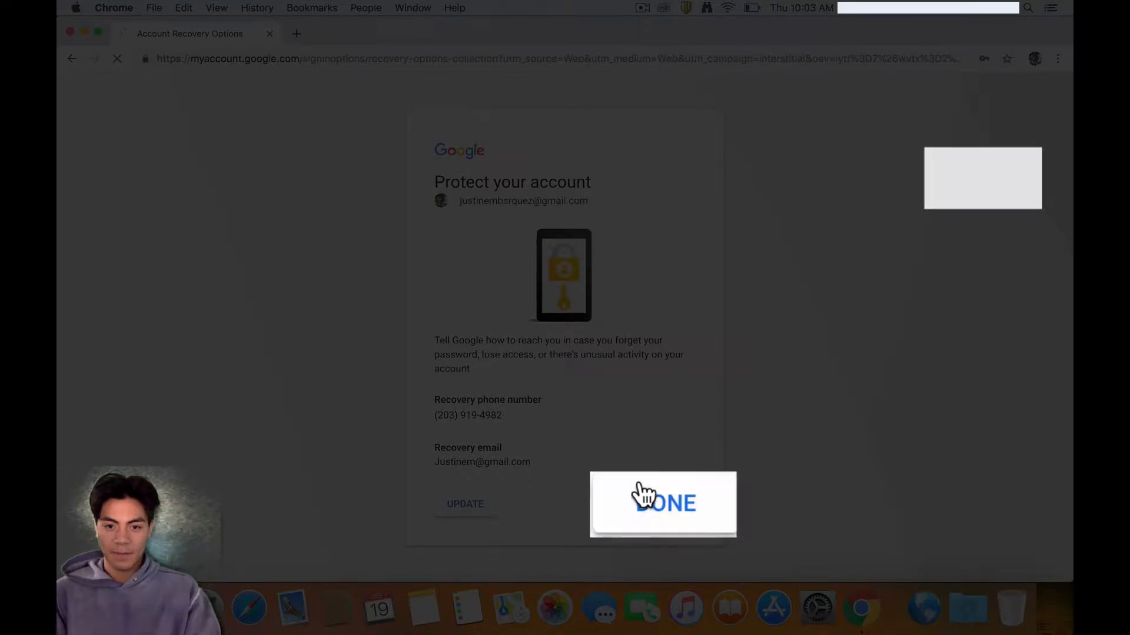
pyautogui.click(650, 499)
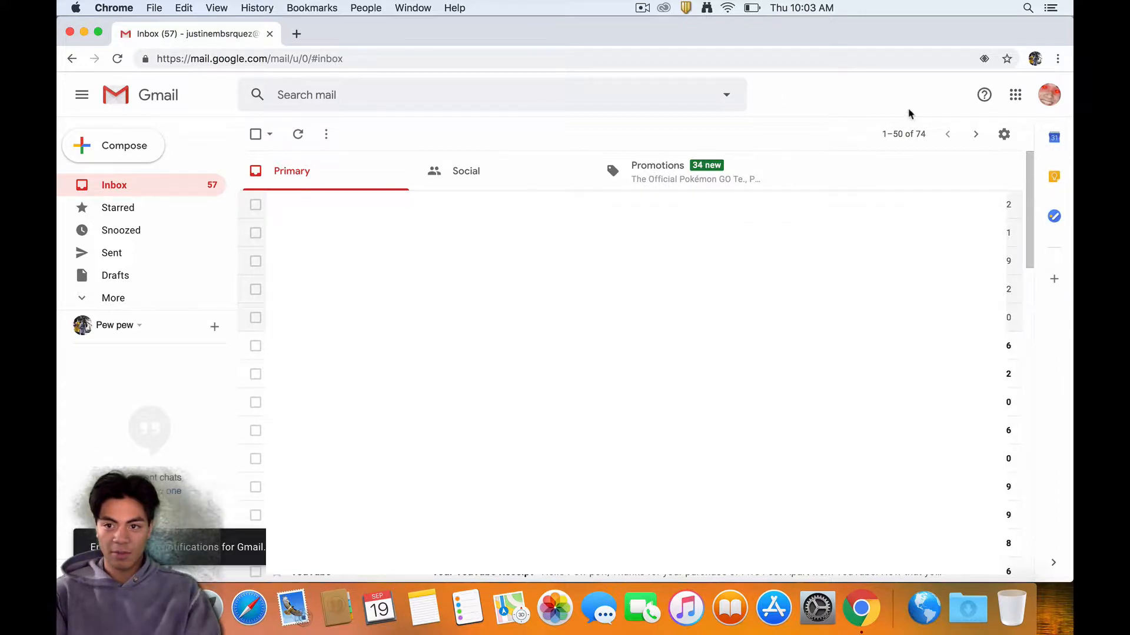
# - Add a new Chrome person named 'school' keeping the cat avatar
pyautogui.click(1038, 59)
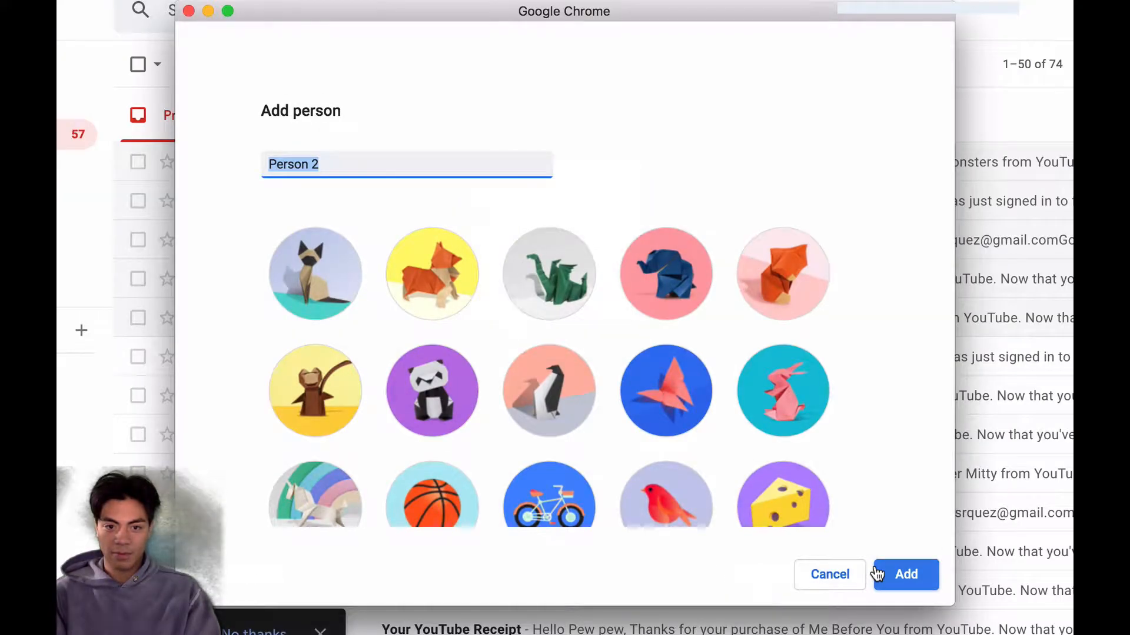
pyautogui.write('sc')
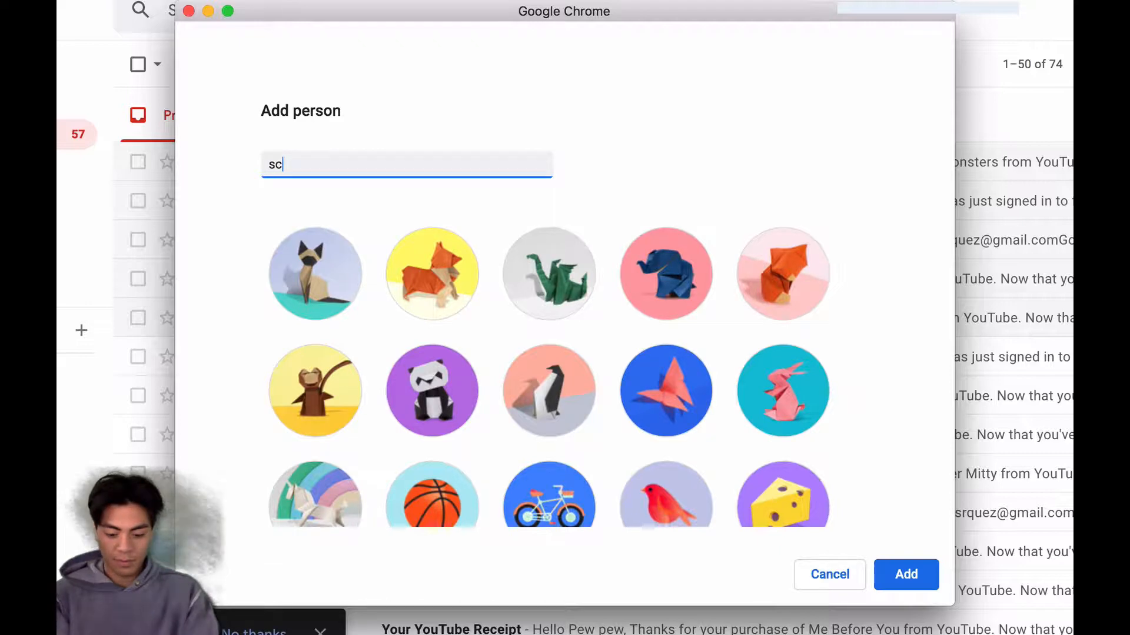
pyautogui.write('hool')
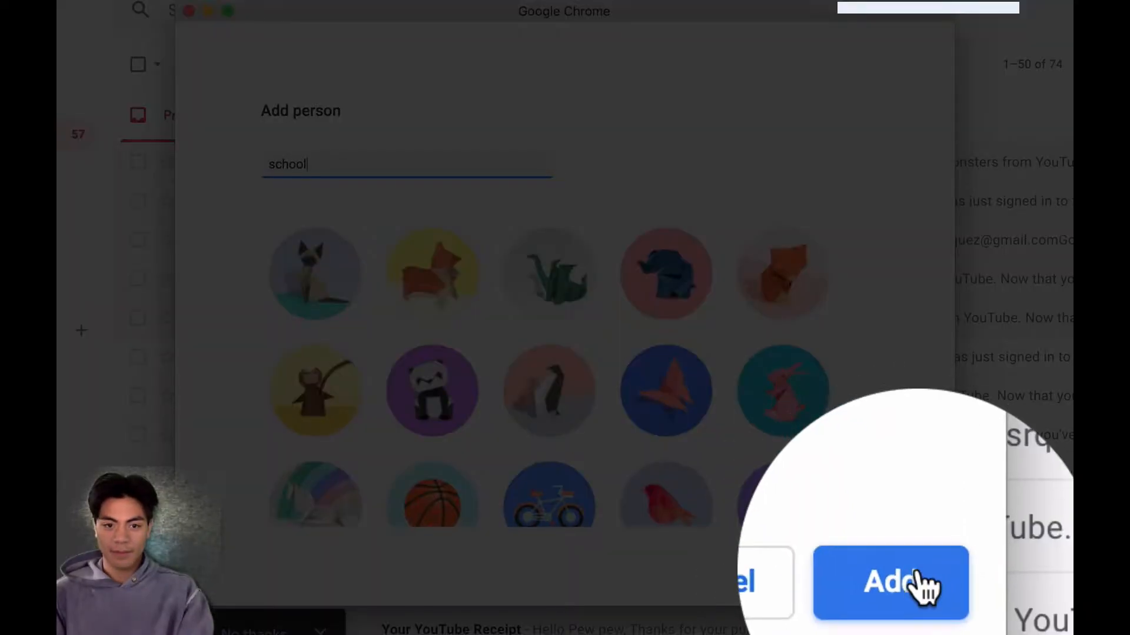
pyautogui.click(890, 582)
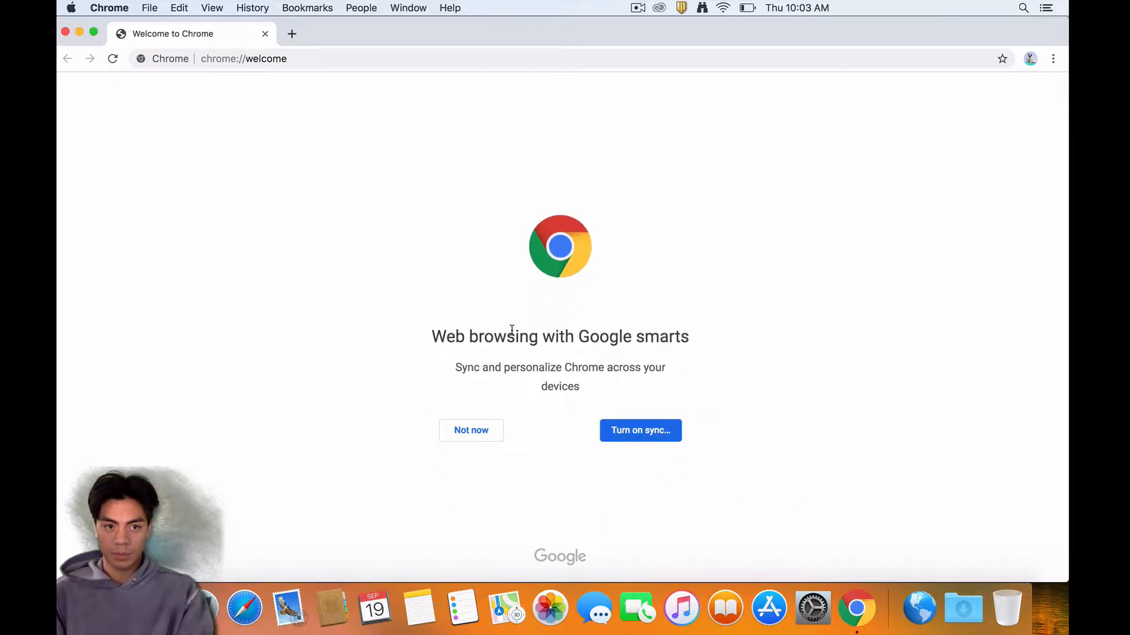
pyautogui.write('g')
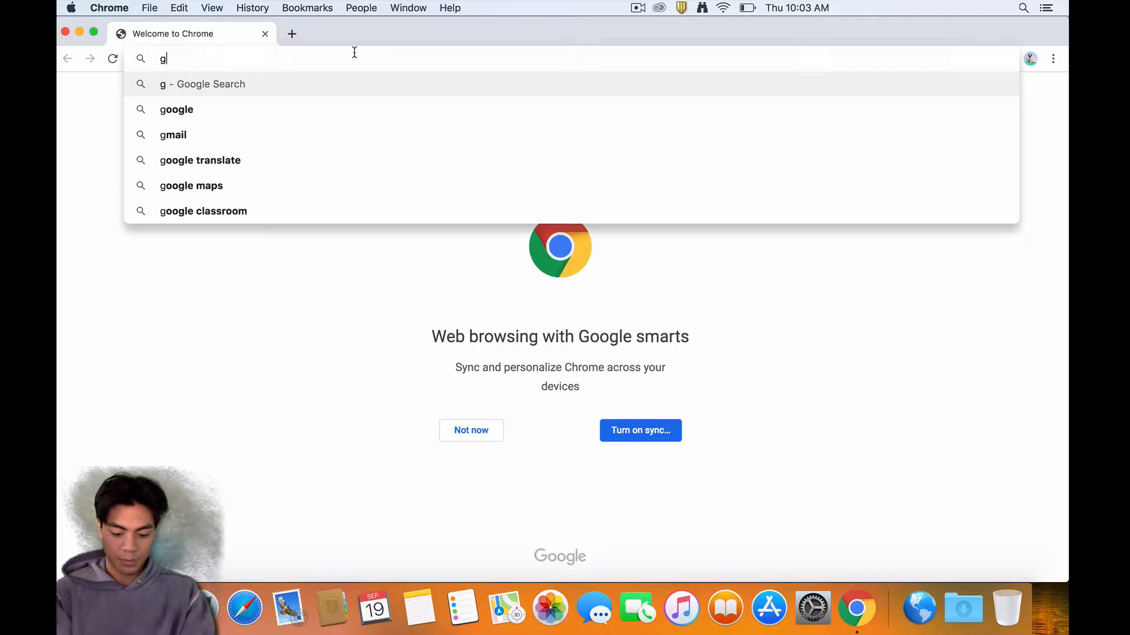
pyautogui.write('mail')
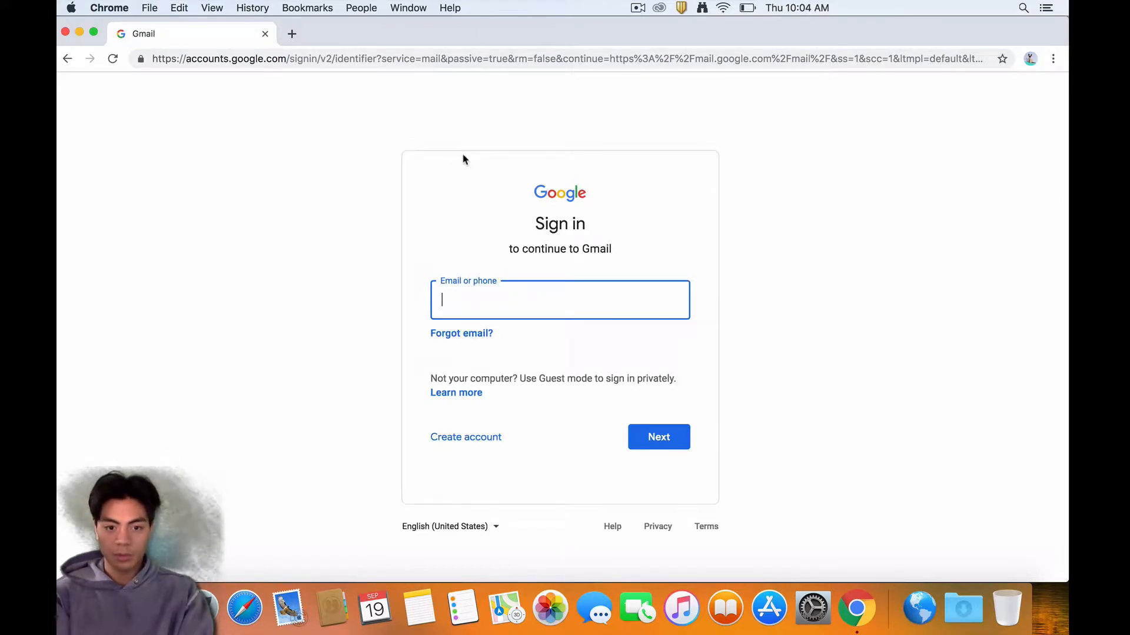
pyautogui.write('your@ncps-k12.org')
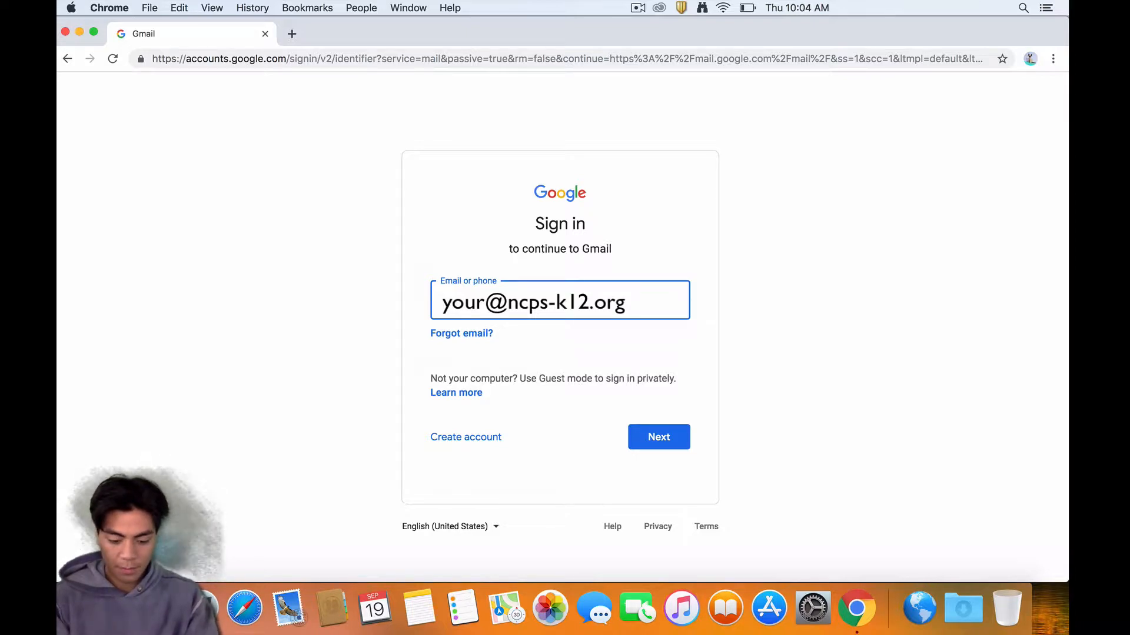
pyautogui.click(659, 436)
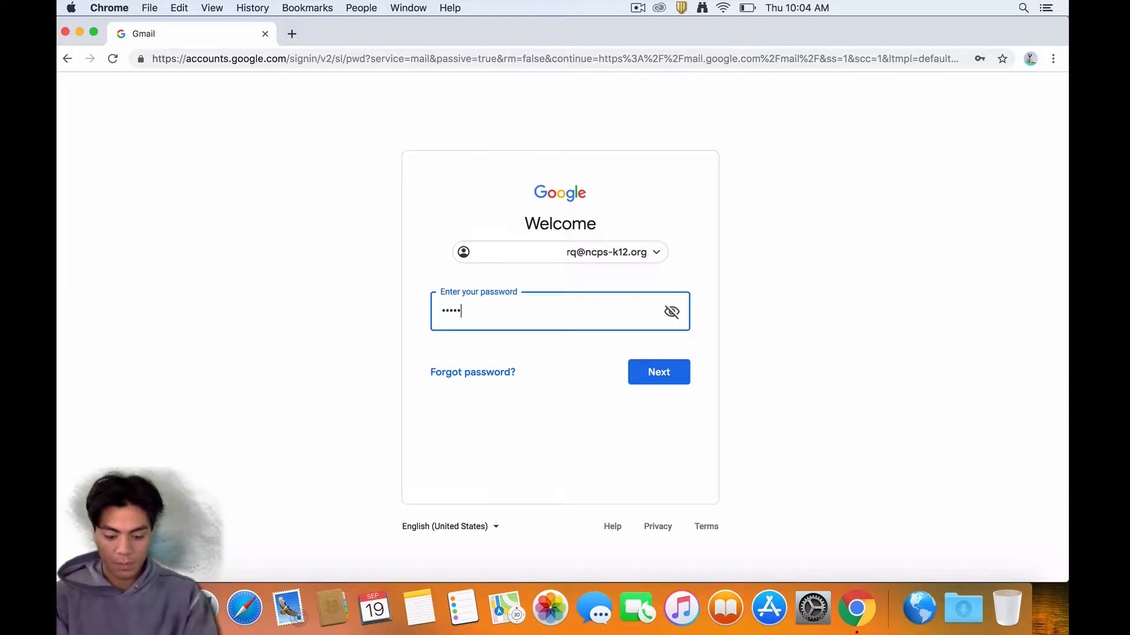
pyautogui.click(659, 372)
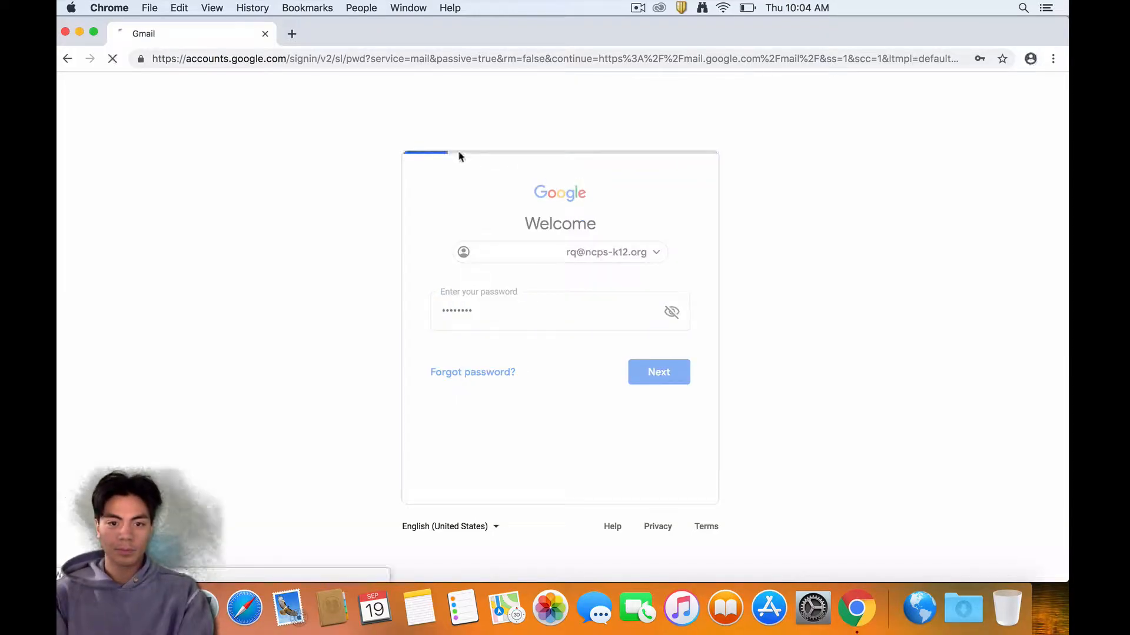
pyautogui.click(659, 371)
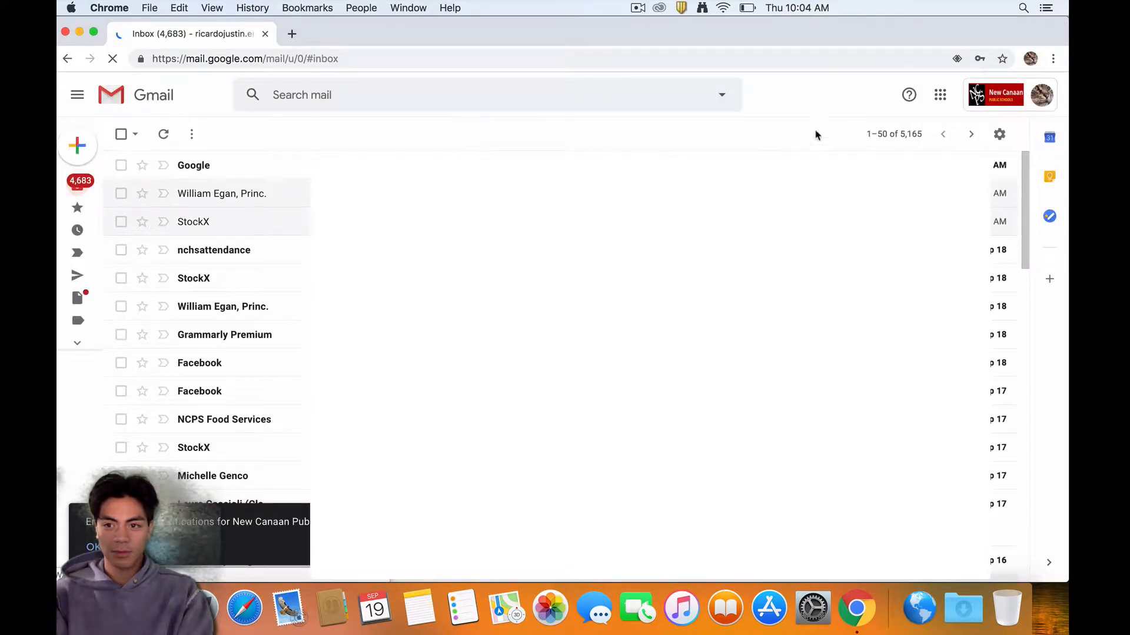
# - Bring up the Manage people window from the profile avatar
pyautogui.click(1031, 56)
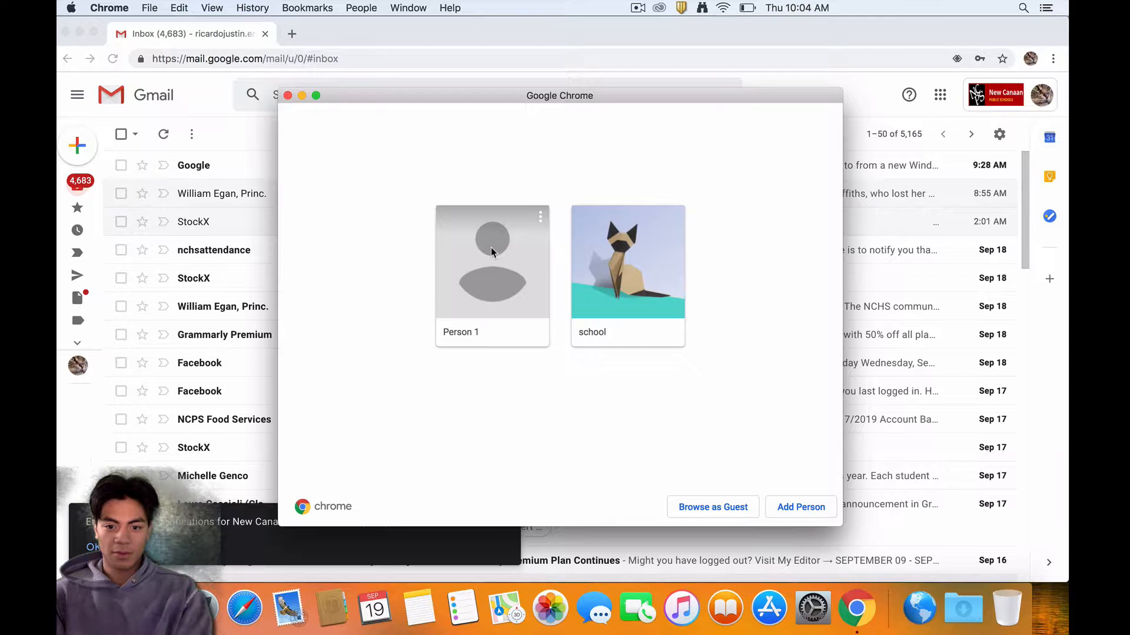
pyautogui.moveTo(505, 249)
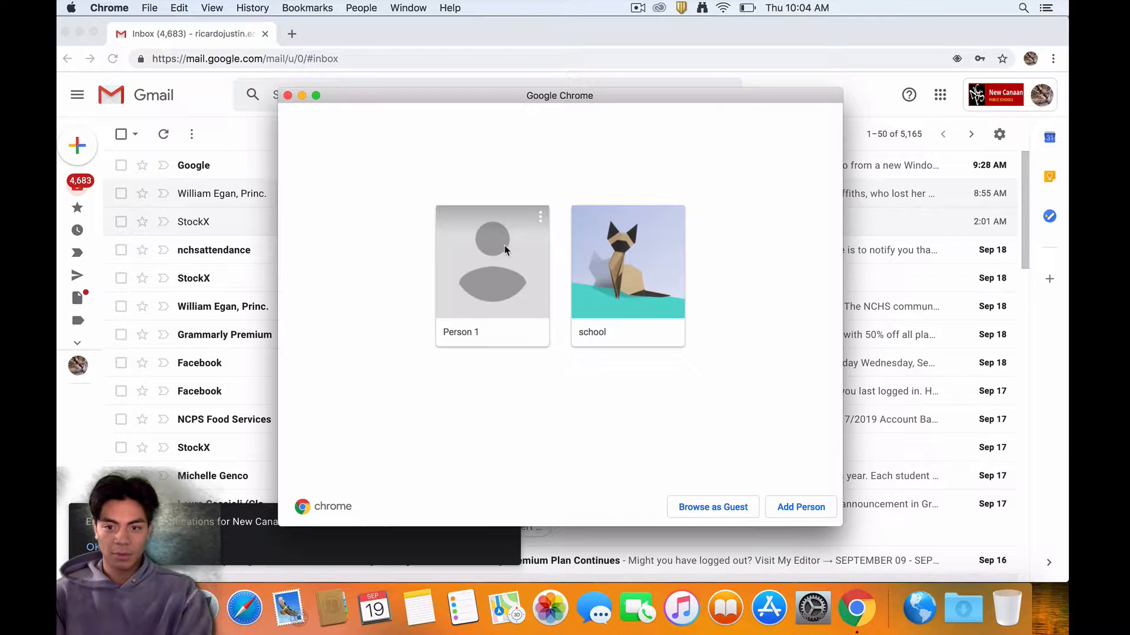
# - Reach the school profile's Chrome name and picture settings, then return to the personal window
pyautogui.click(1052, 59)
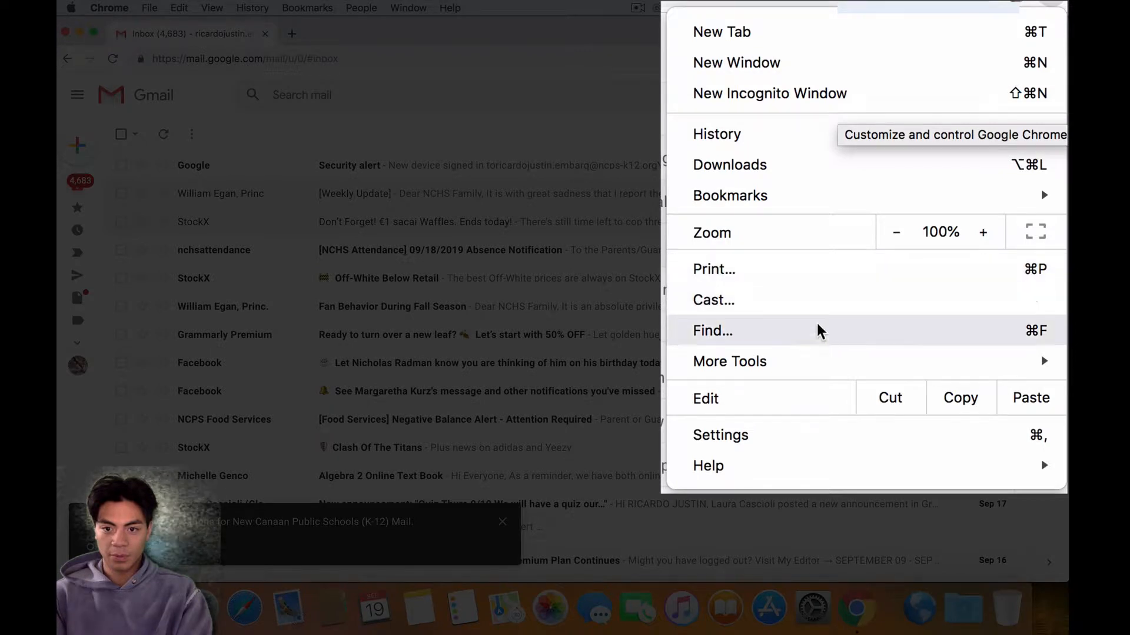
pyautogui.click(720, 435)
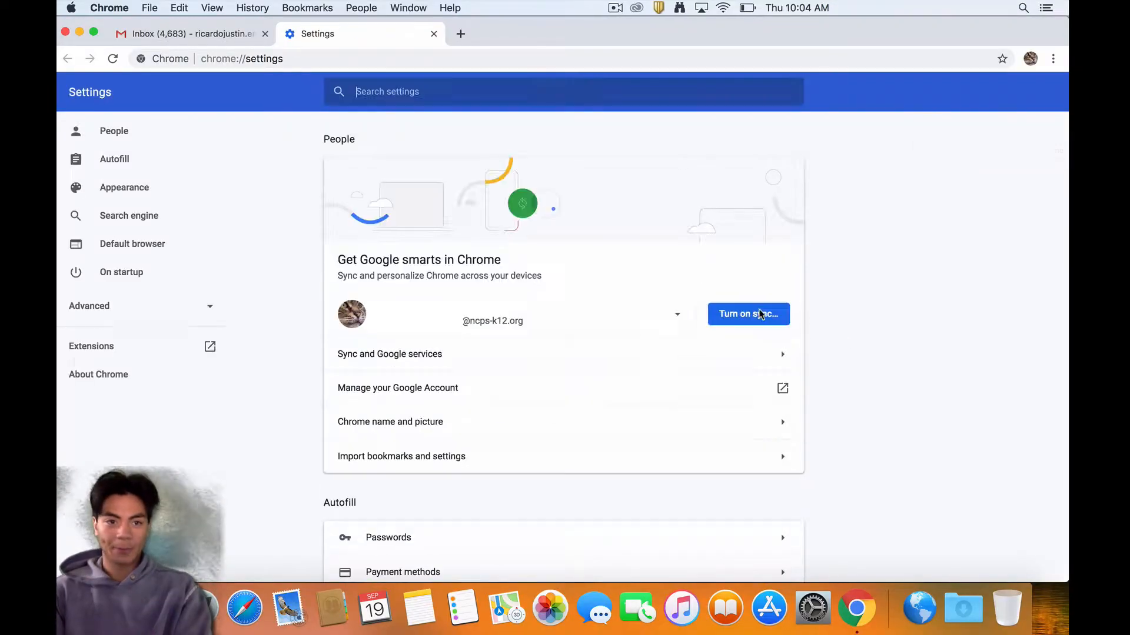
pyautogui.moveTo(740, 329)
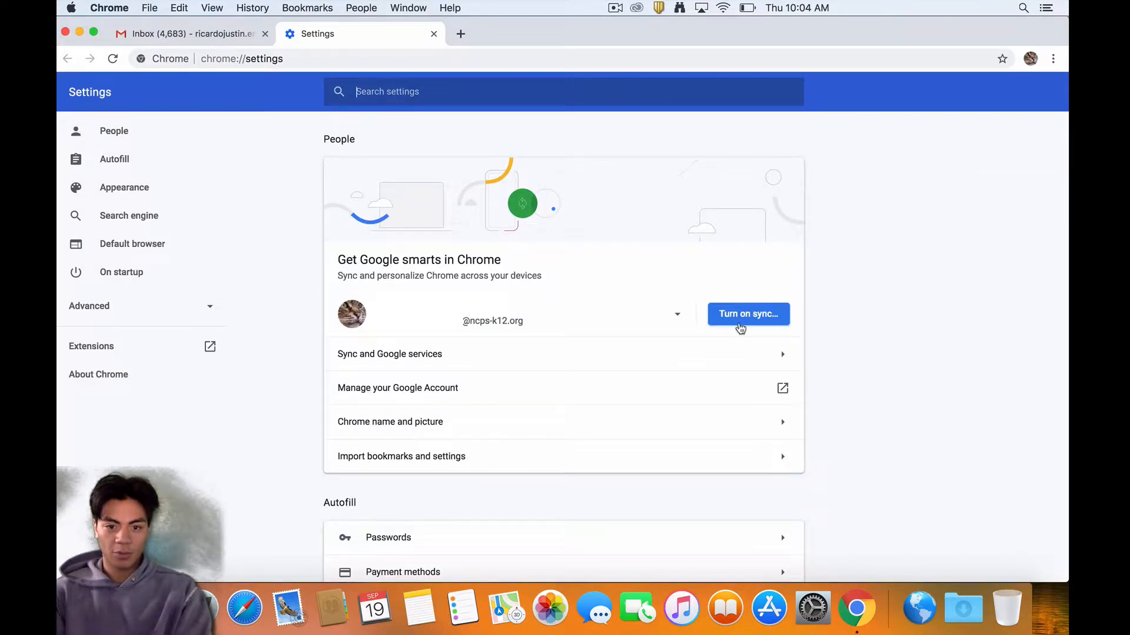
pyautogui.click(389, 421)
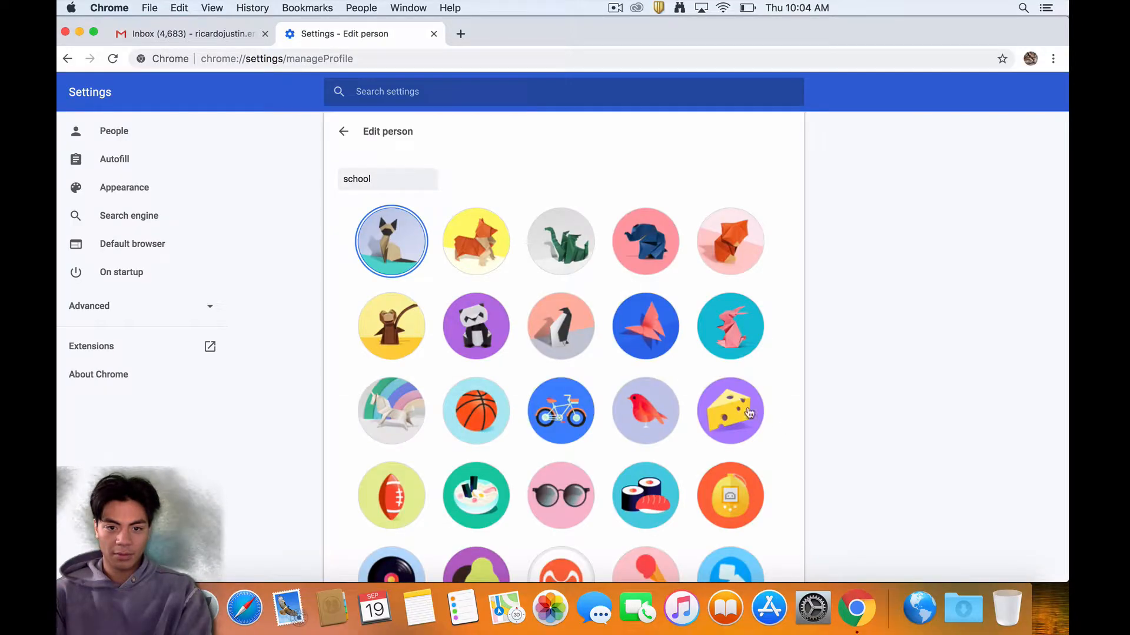
pyautogui.click(389, 179)
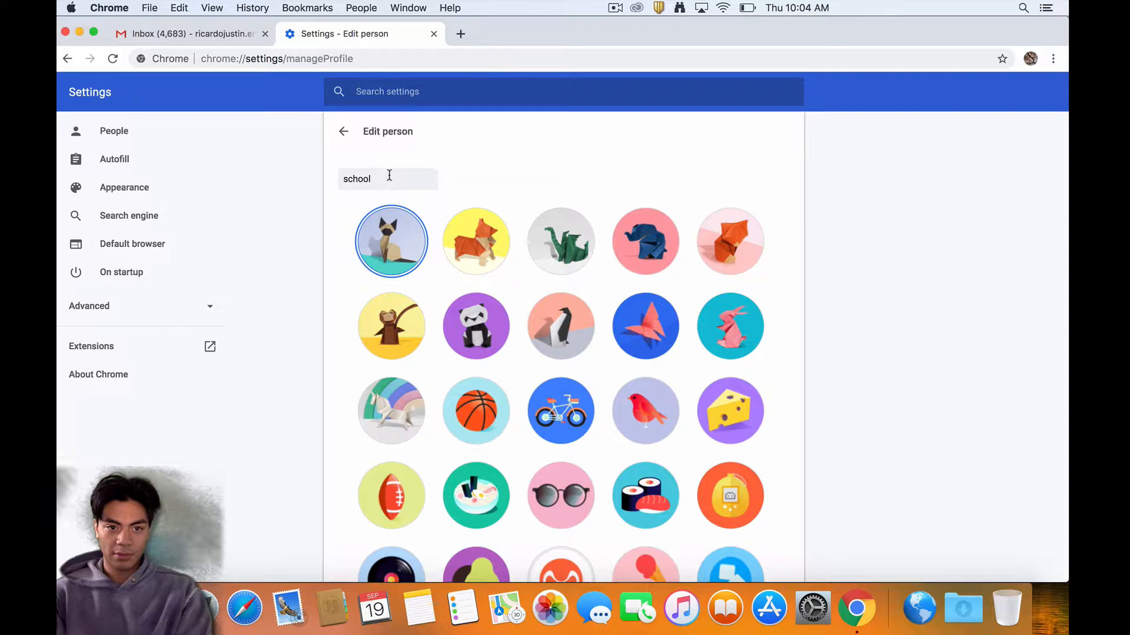
pyautogui.click(1029, 59)
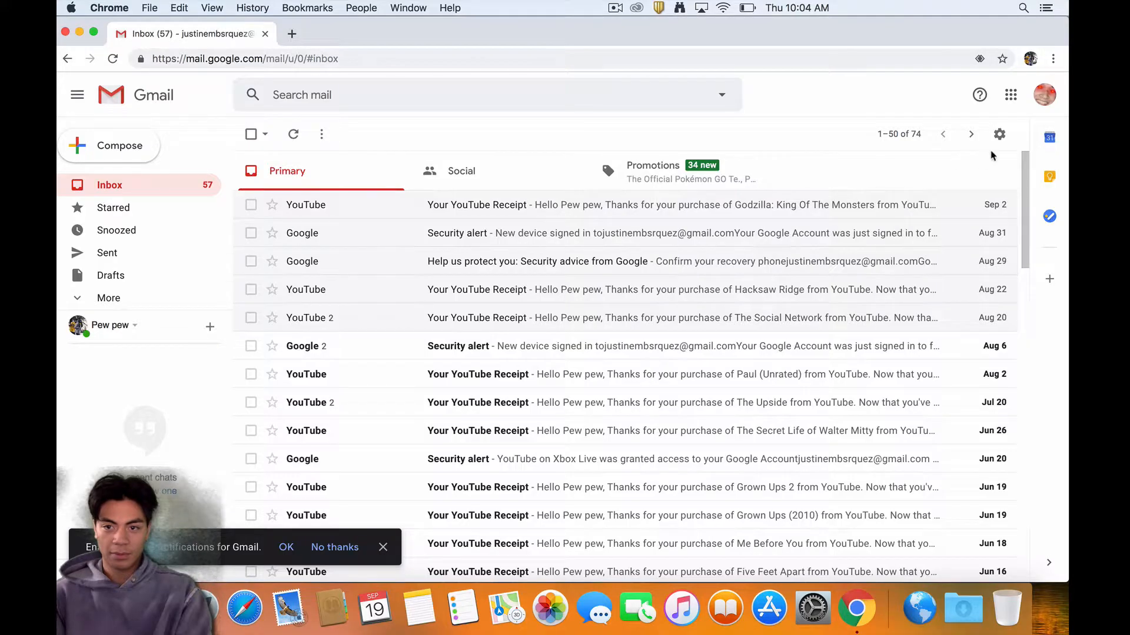
# - Rename Person 1 to 'irl' and choose the basketball picture in its edit-person settings
pyautogui.click(1052, 58)
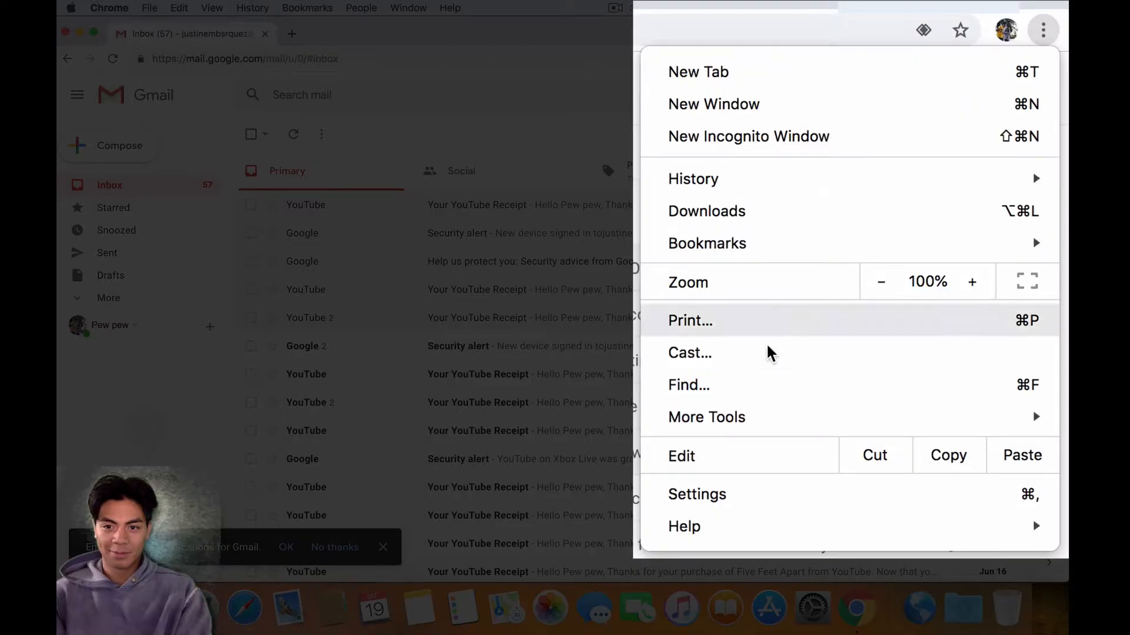
pyautogui.click(697, 494)
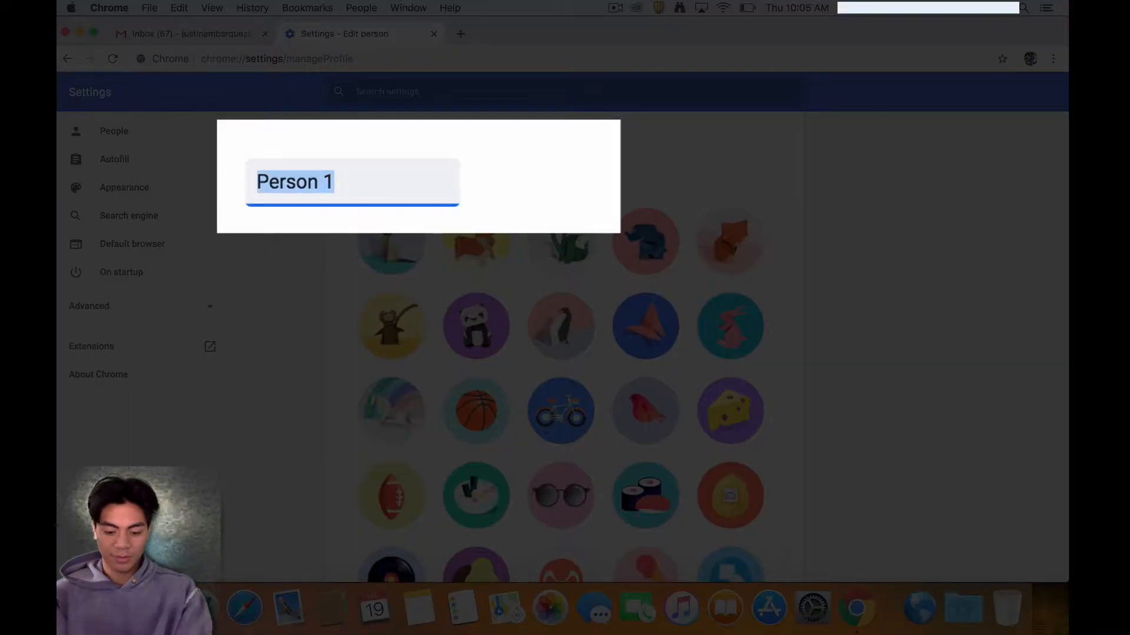
pyautogui.write('irl')
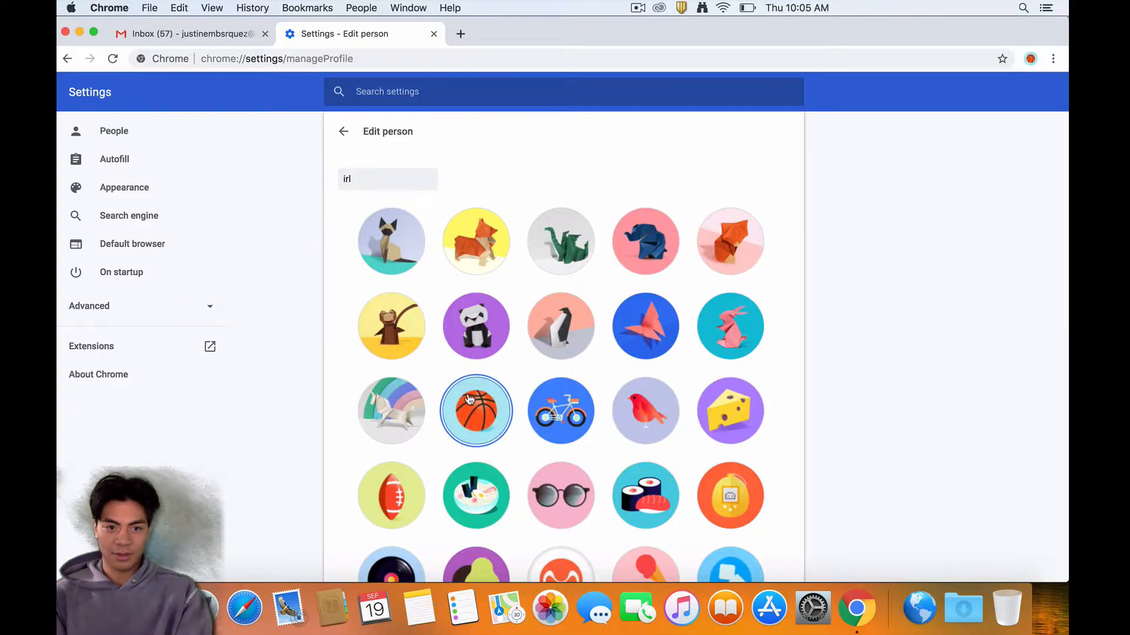
pyautogui.scroll(-3)
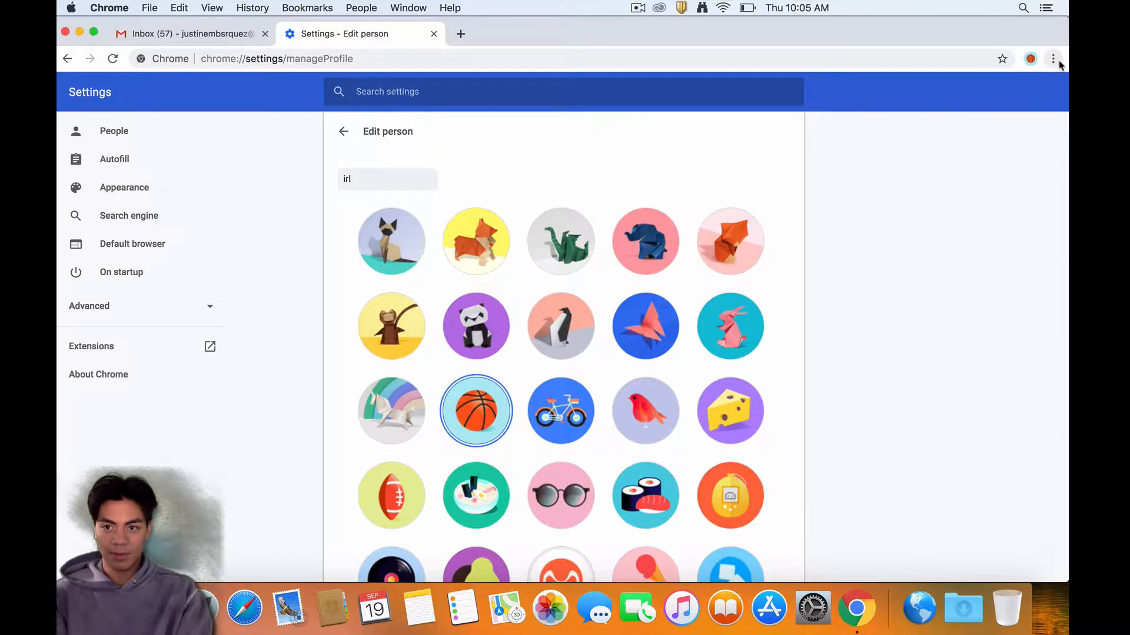
# - Show the profile picker listing irl with the basketball and school with the cat
pyautogui.click(1030, 58)
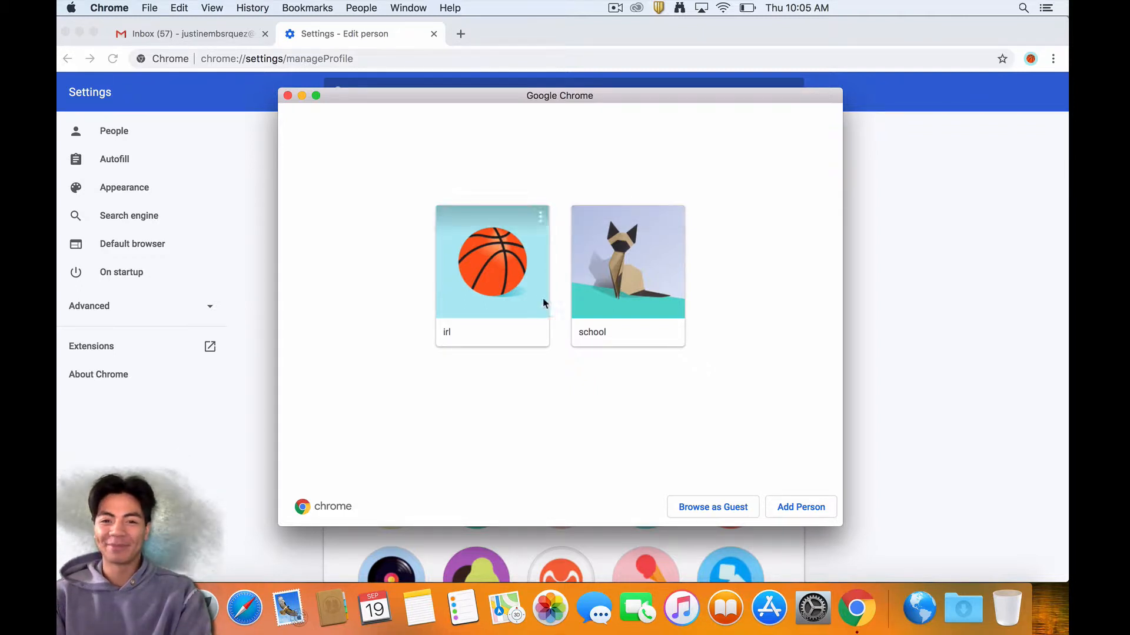
pyautogui.moveTo(682, 313)
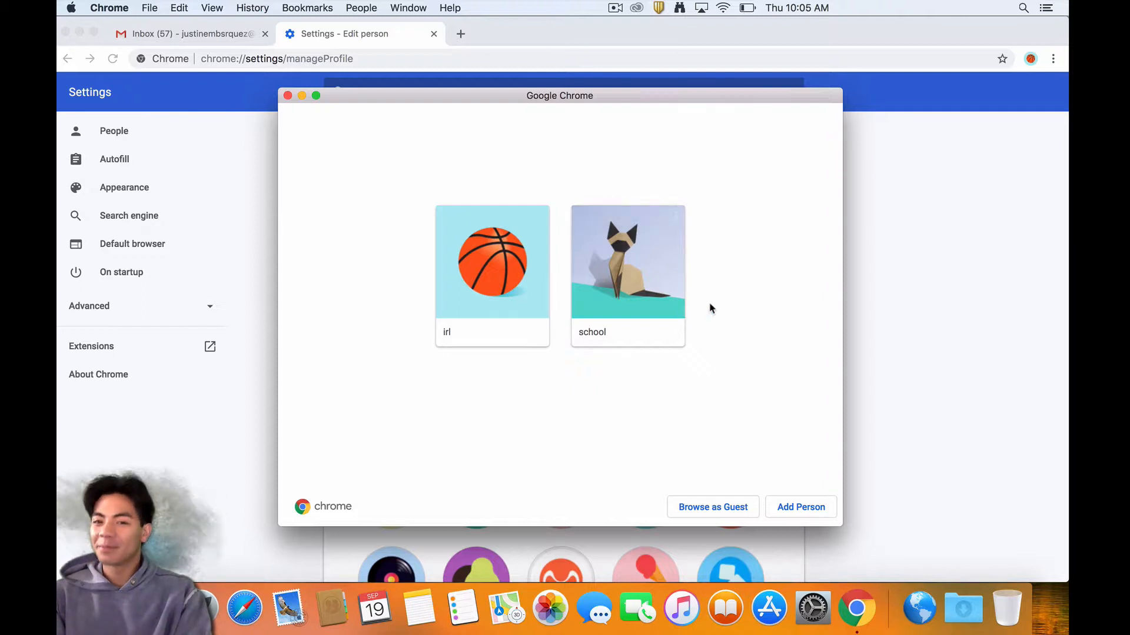
pyautogui.moveTo(738, 293)
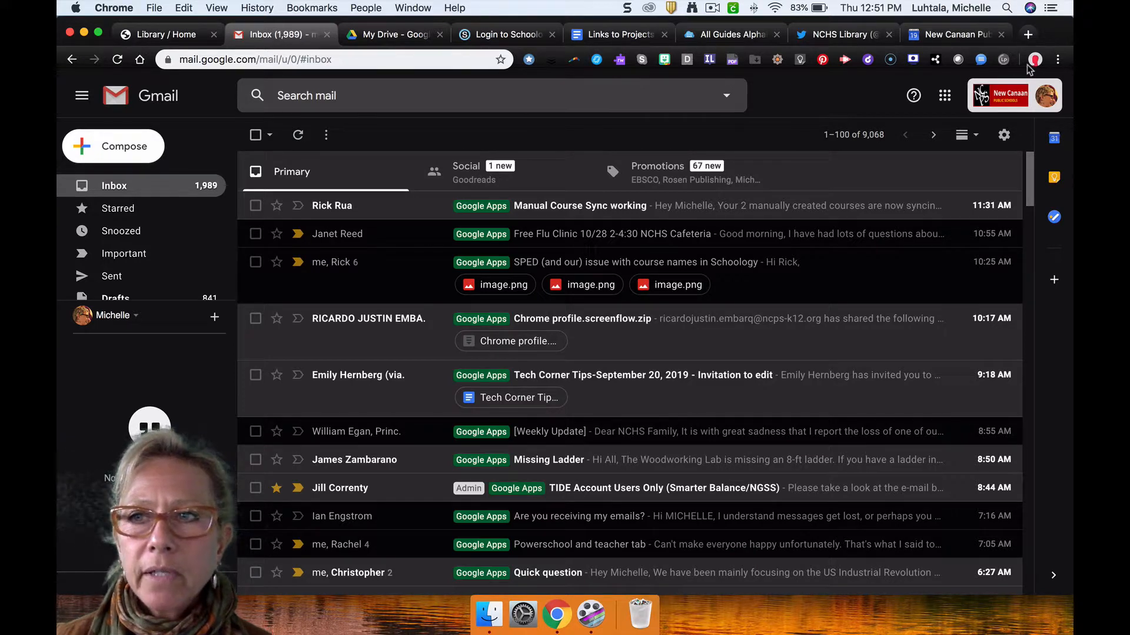
pyautogui.moveTo(1034, 59)
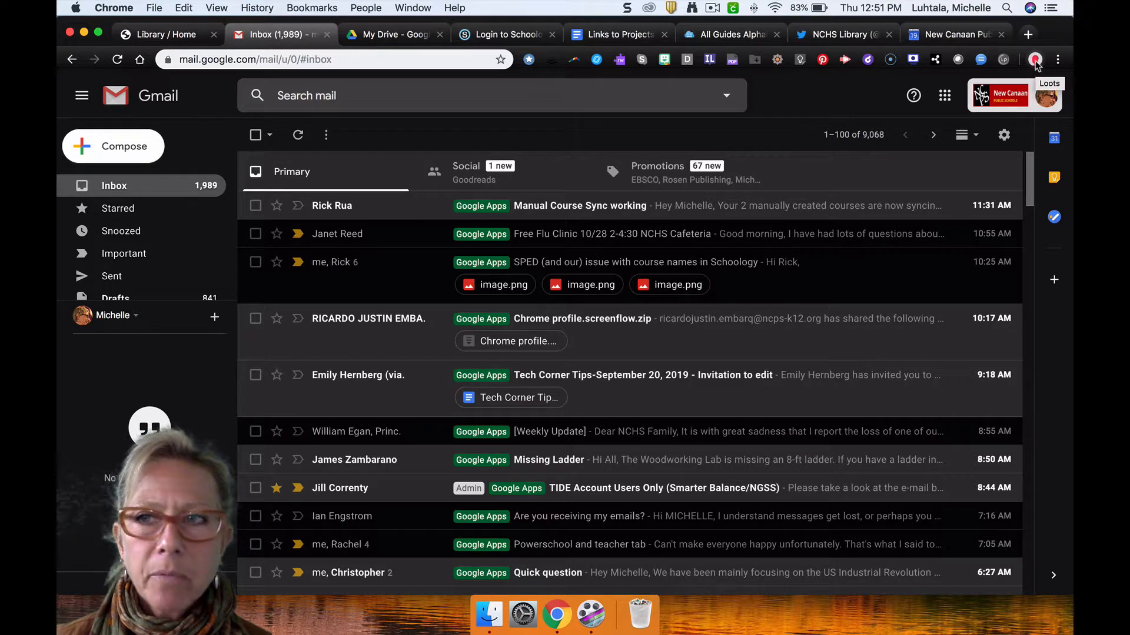
# - Show the avatar's people menu listing IRL me, SCSU and student
pyautogui.click(1033, 59)
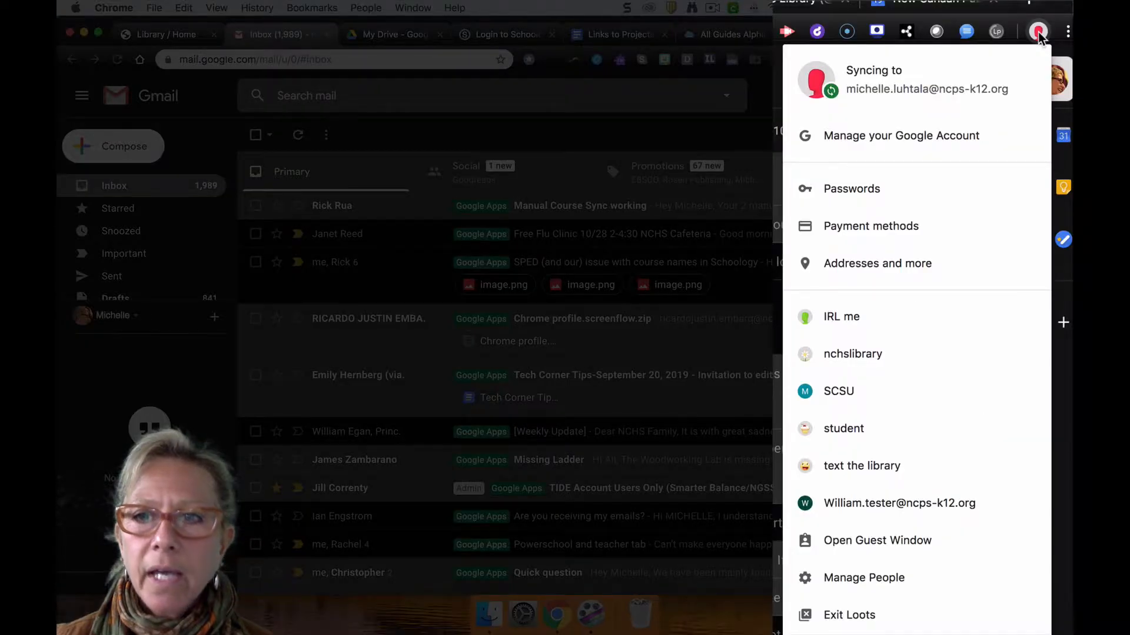
pyautogui.moveTo(872, 470)
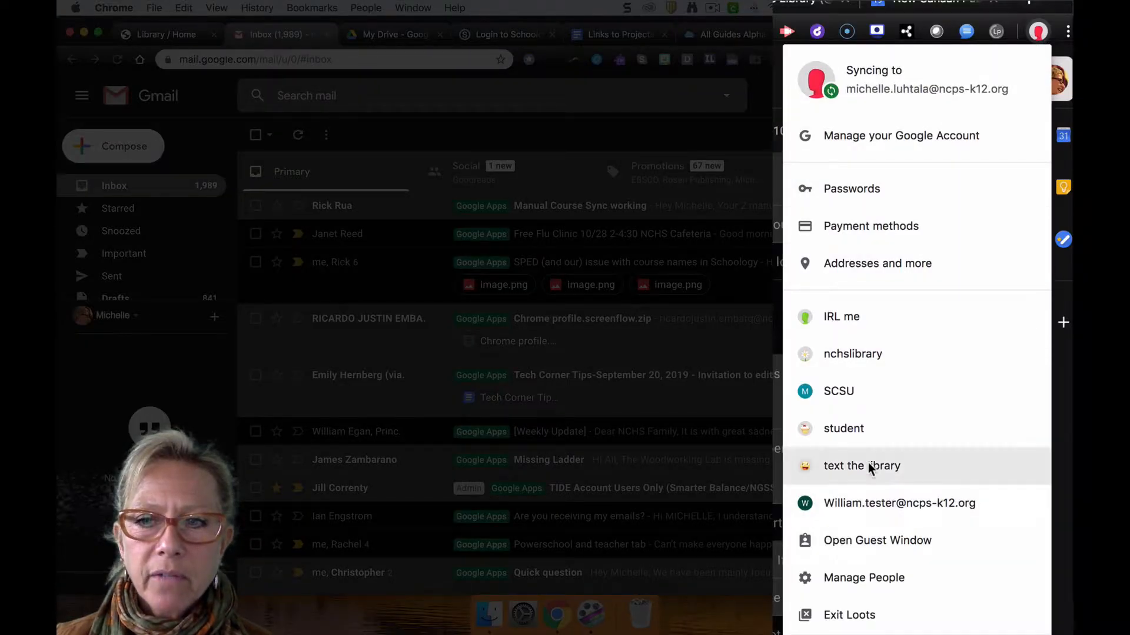
pyautogui.moveTo(853, 426)
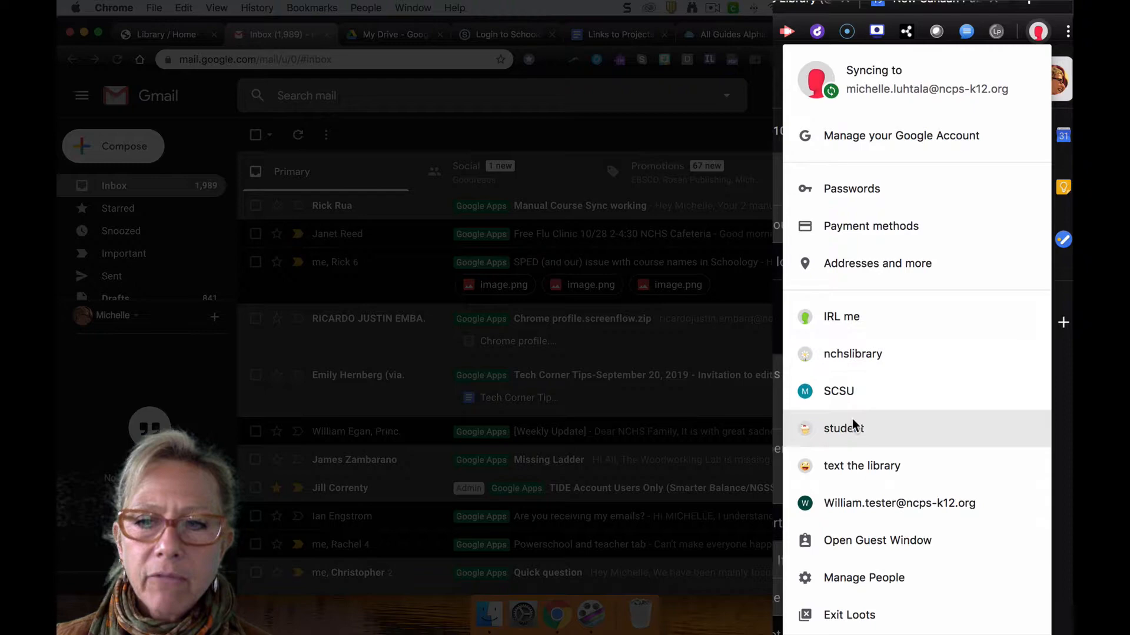
pyautogui.moveTo(850, 306)
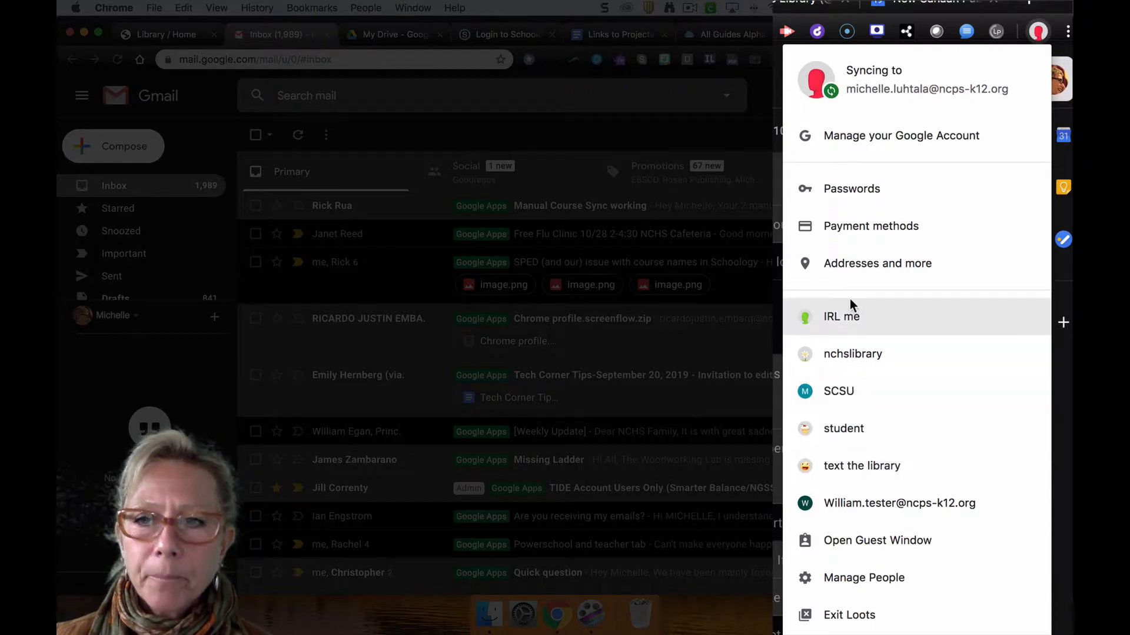
pyautogui.moveTo(887, 94)
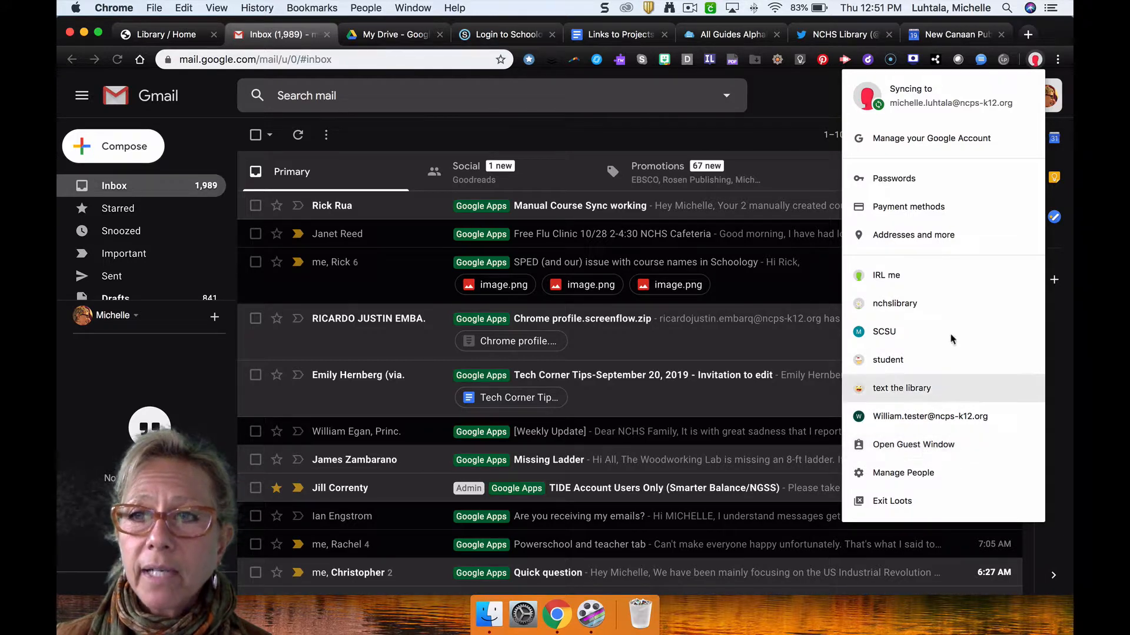
pyautogui.click(1057, 58)
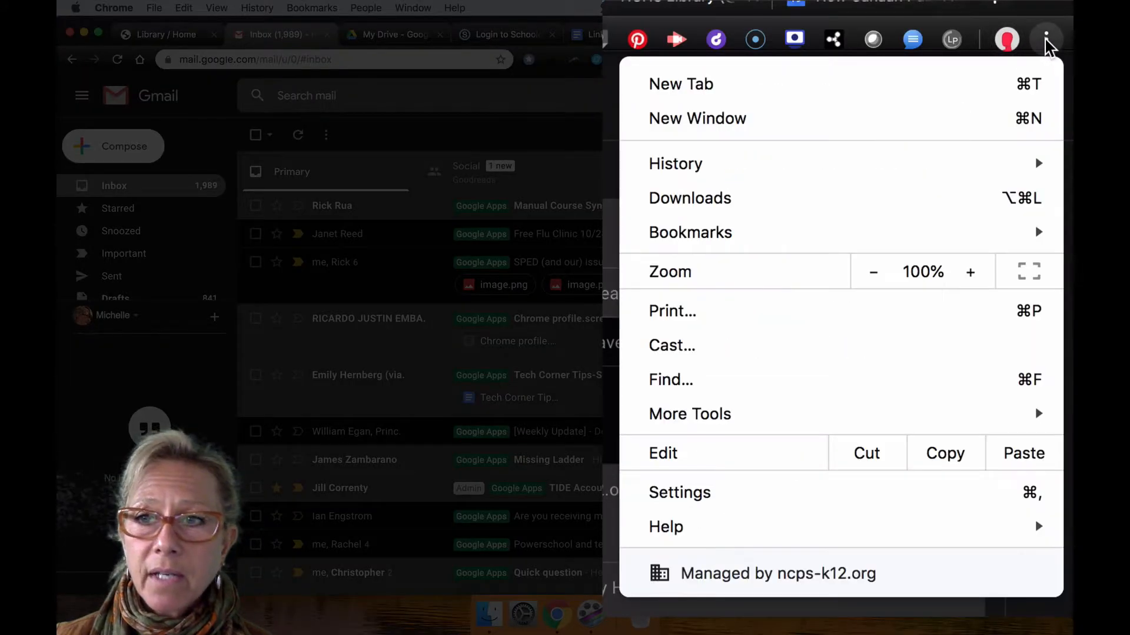
pyautogui.moveTo(835, 496)
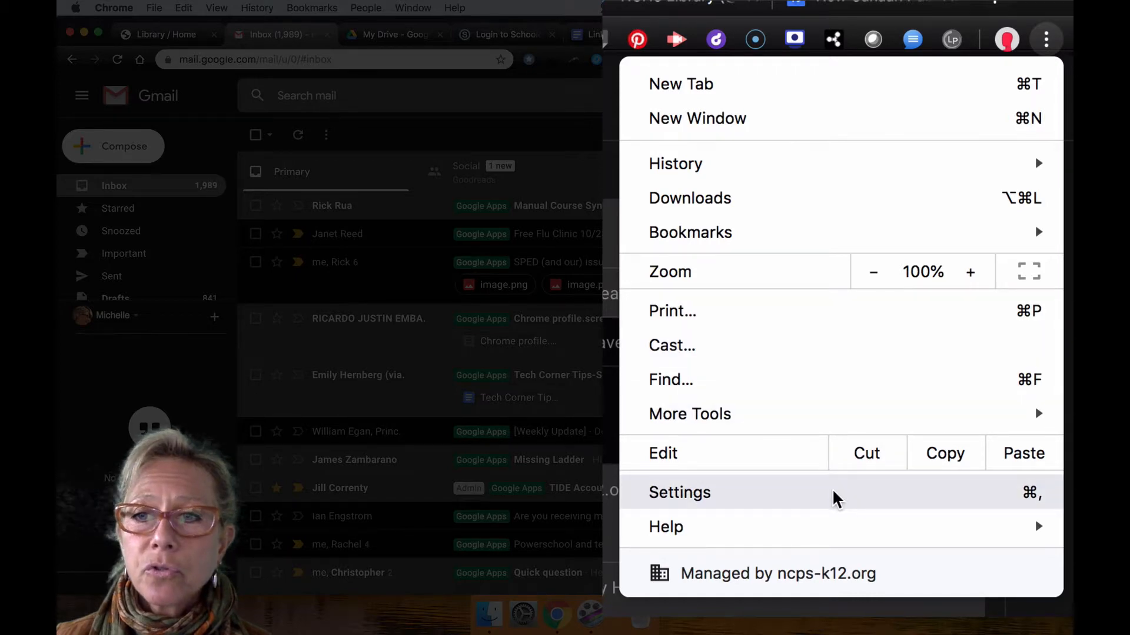
pyautogui.click(680, 492)
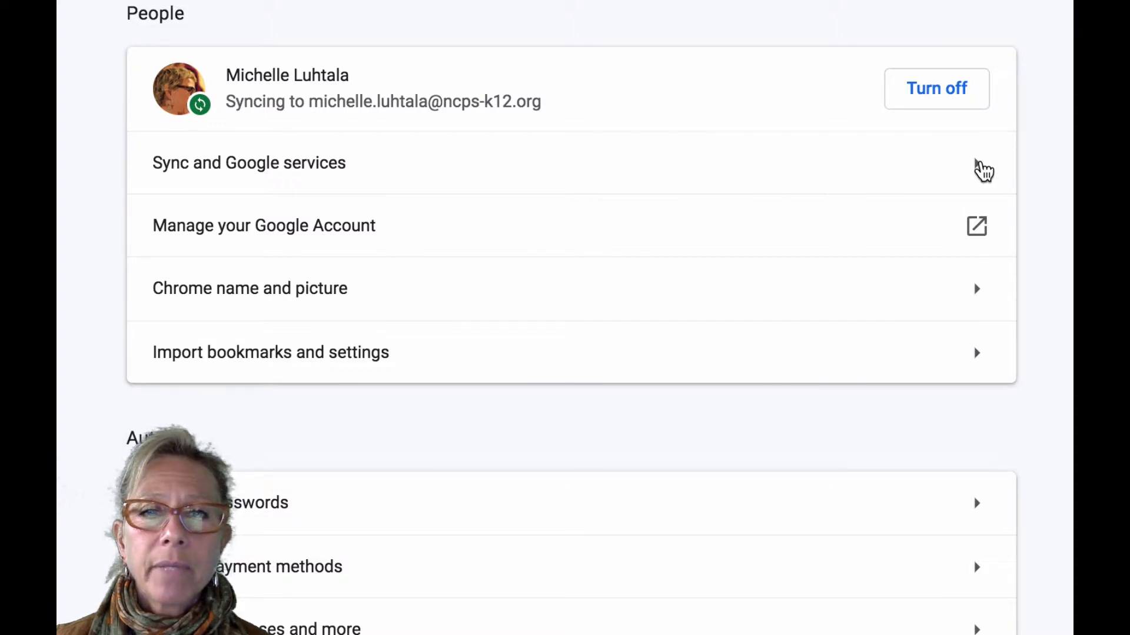
pyautogui.moveTo(363, 89)
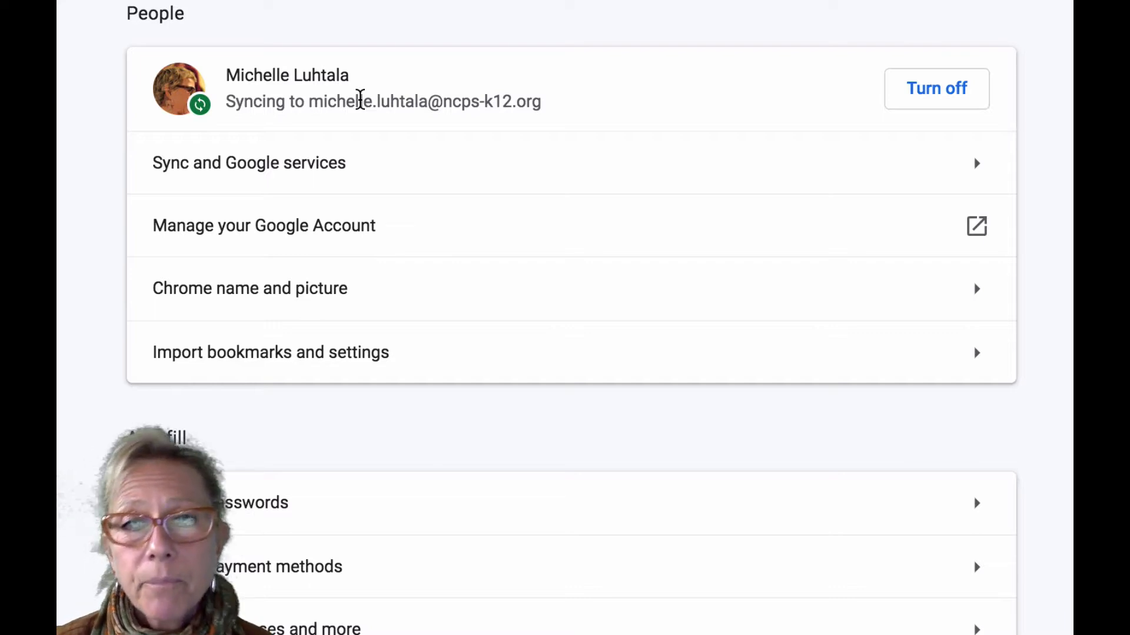
pyautogui.moveTo(928, 105)
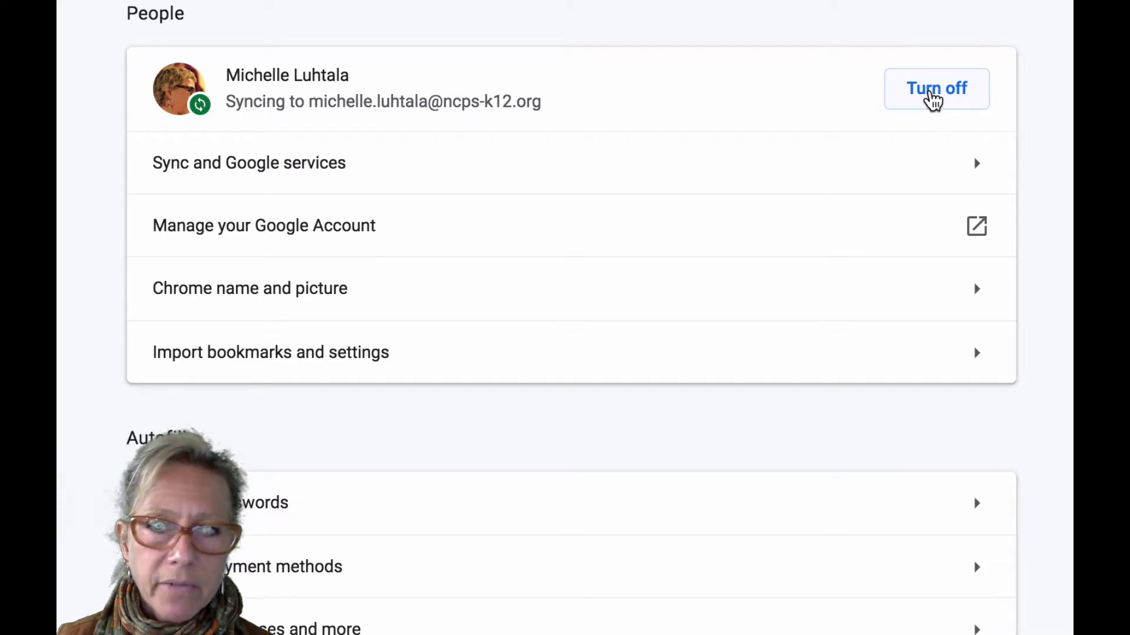
pyautogui.moveTo(971, 99)
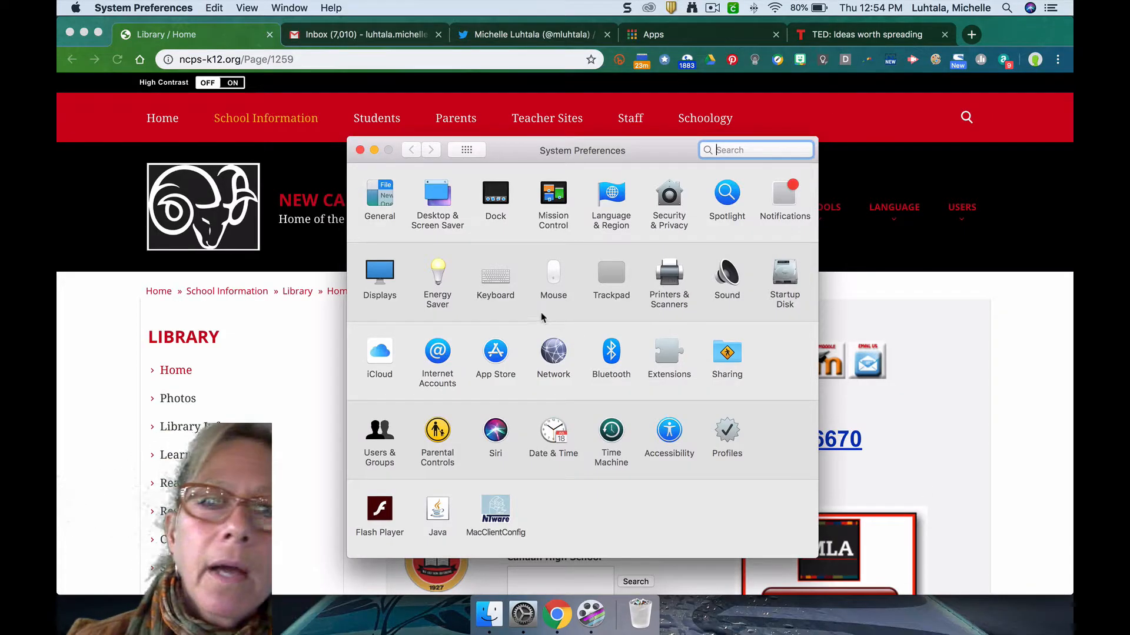
# - Set hot corners to Start Screen Saver, Mission Control, Application Windows and Desktop, then quit System Preferences
pyautogui.click(437, 193)
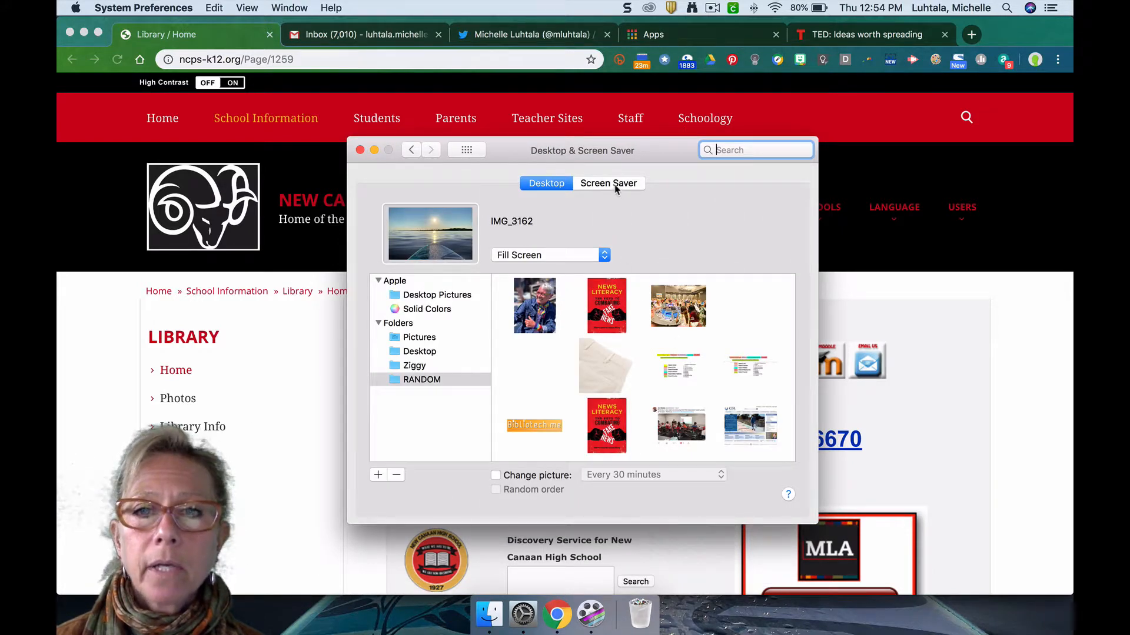
pyautogui.click(608, 182)
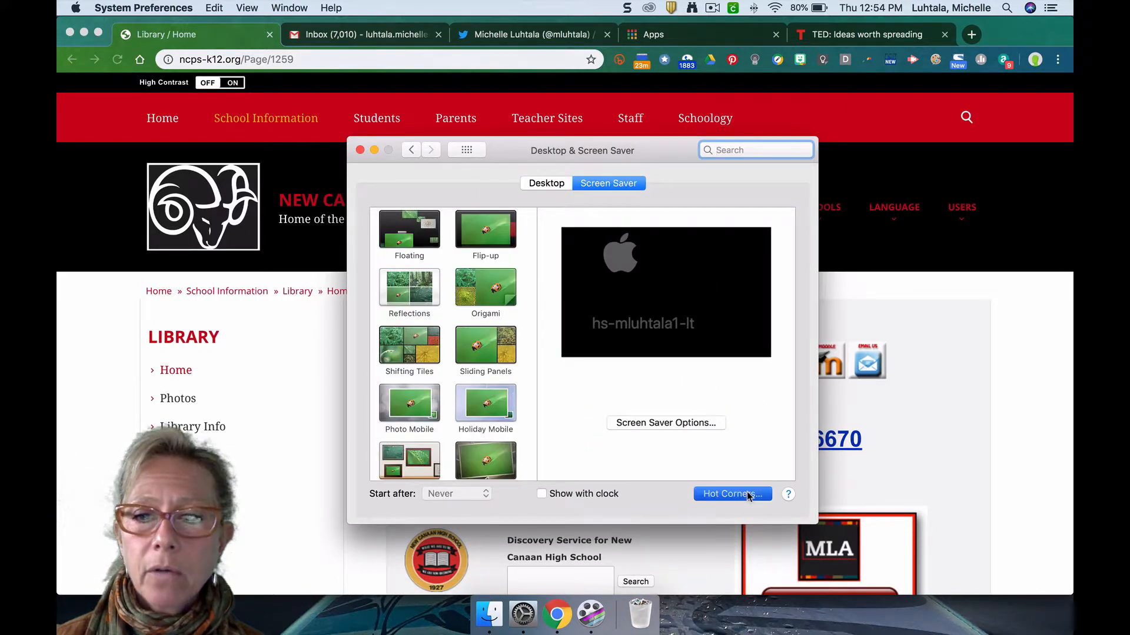
pyautogui.click(732, 493)
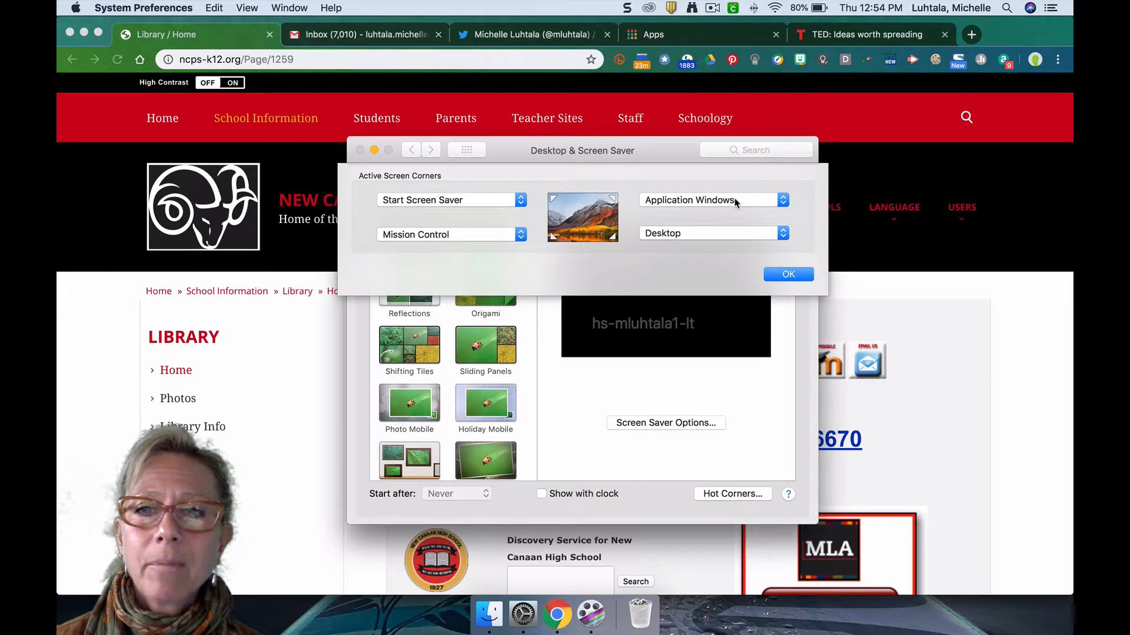
pyautogui.moveTo(755, 202)
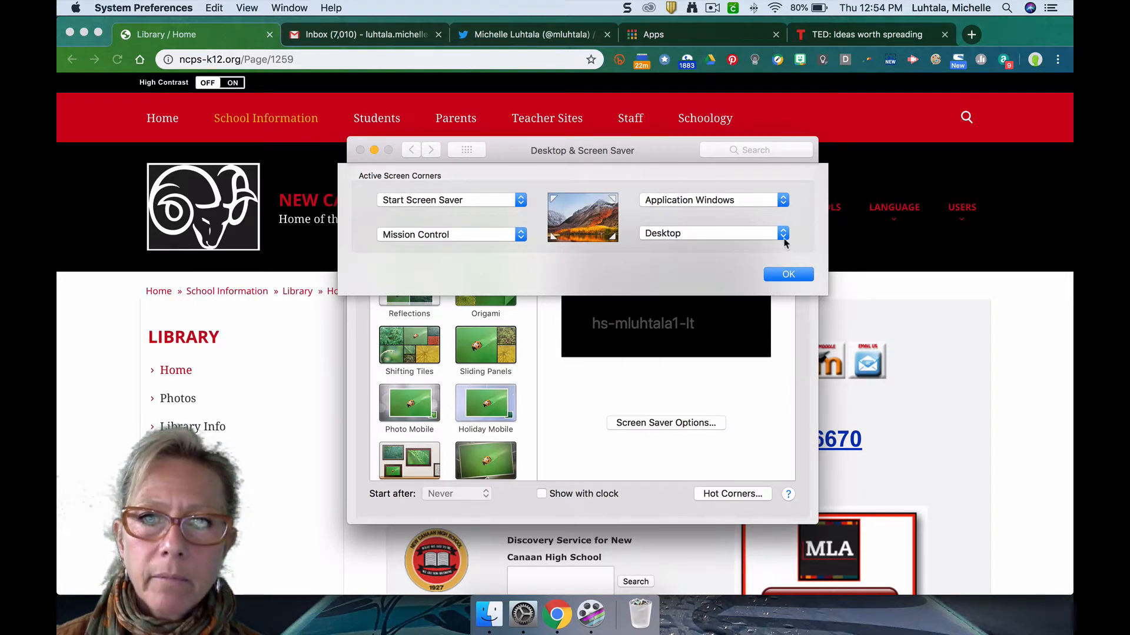
pyautogui.click(789, 274)
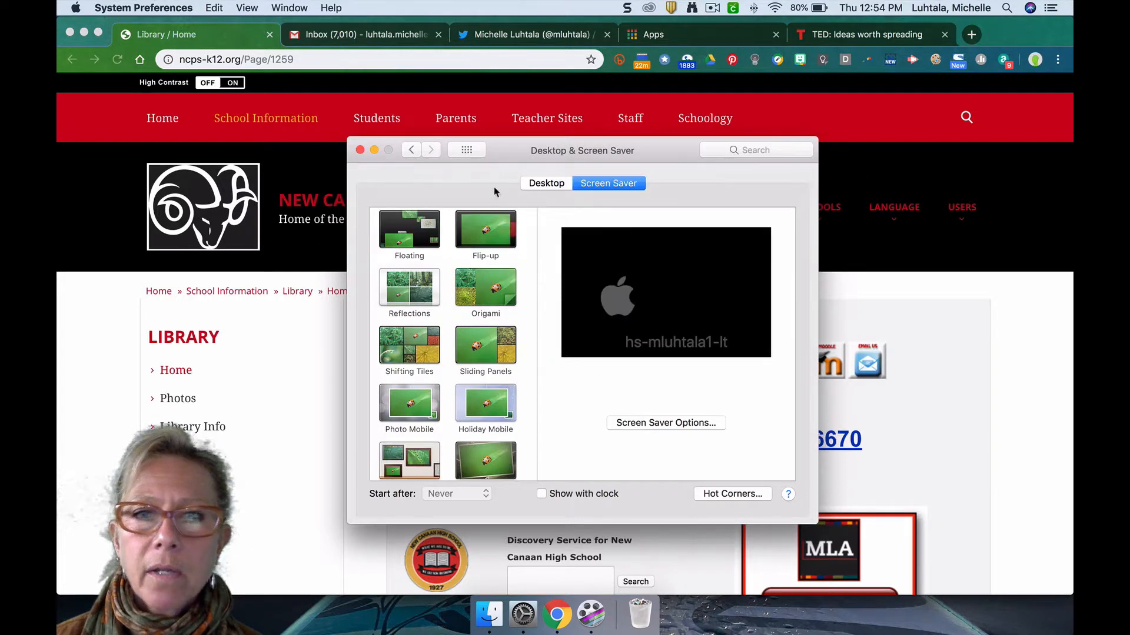
pyautogui.click(359, 150)
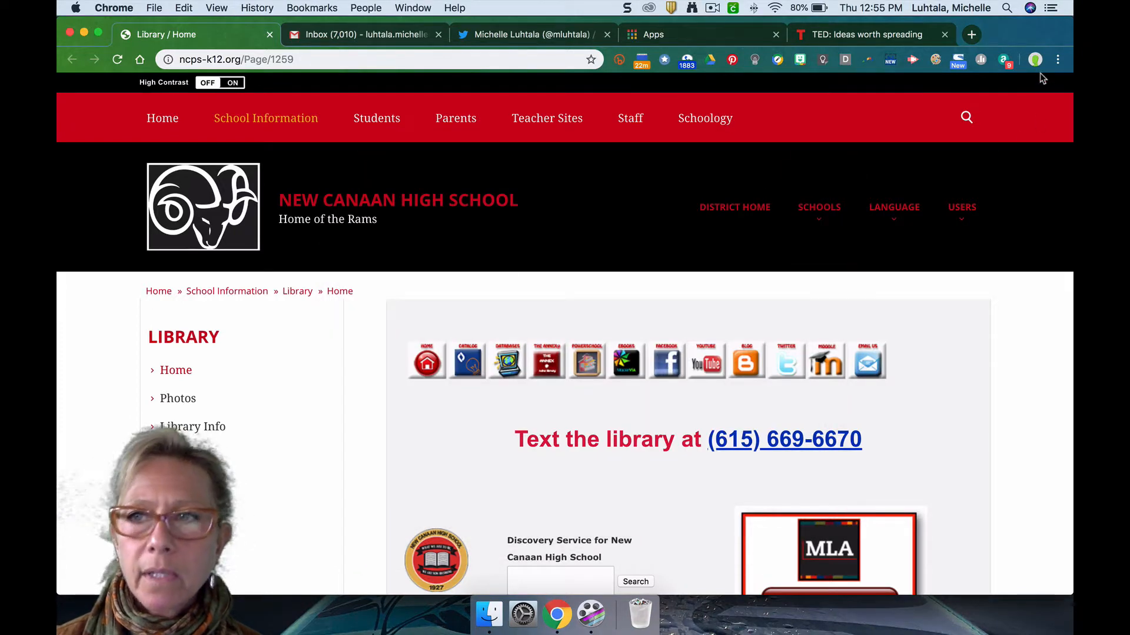
# - Reach Chrome's Appearance settings showing the Morpheon Dark theme and library home button
pyautogui.click(1035, 59)
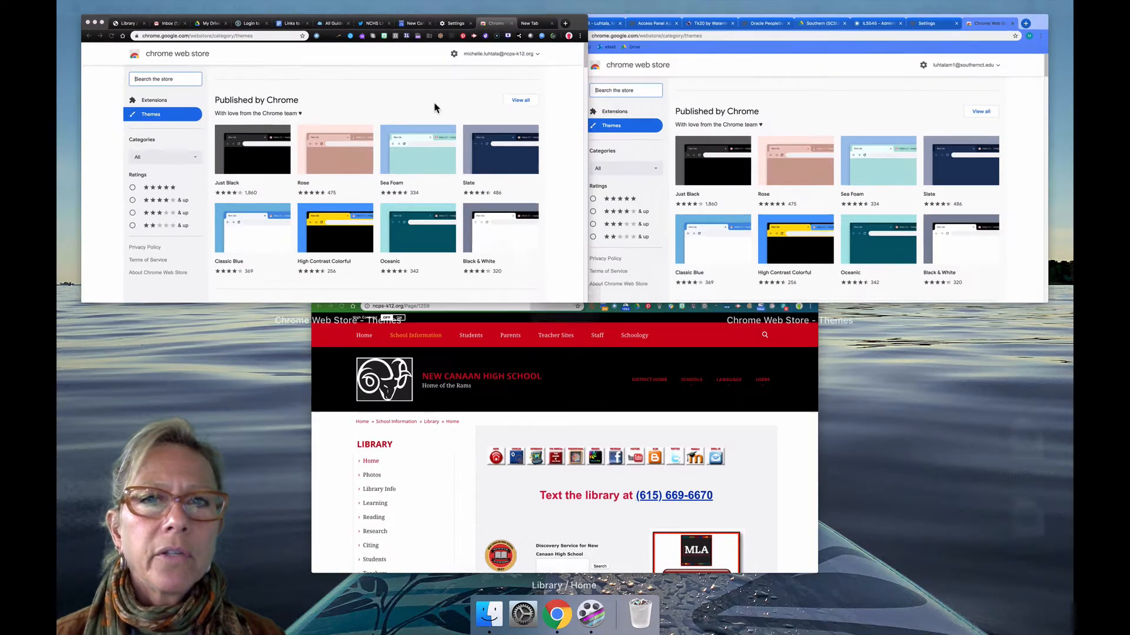
pyautogui.click(1059, 59)
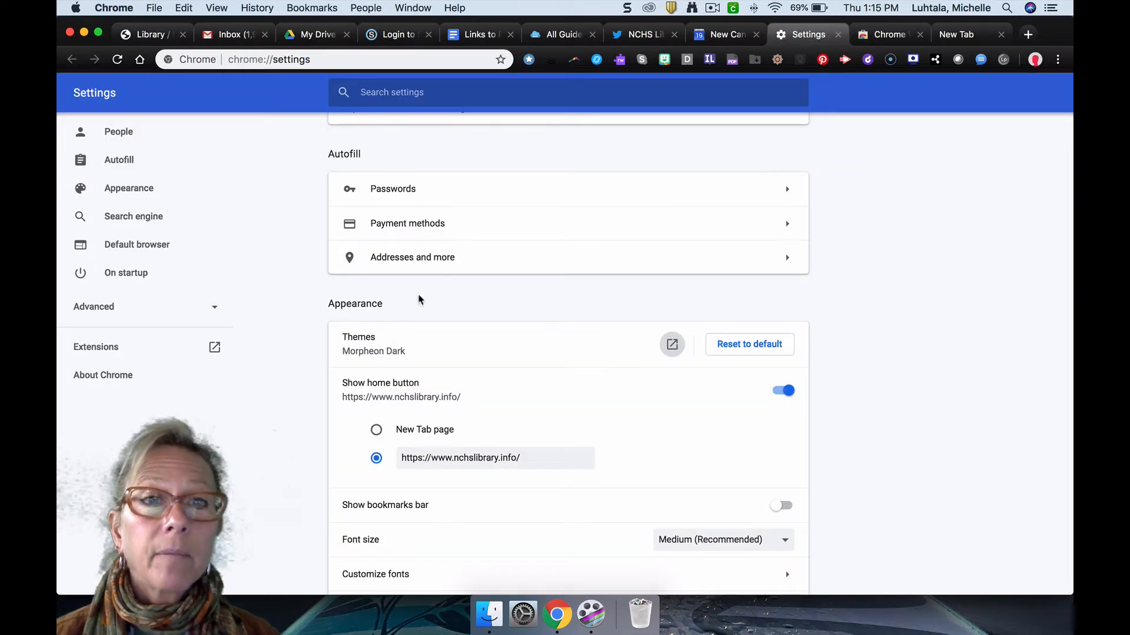
pyautogui.moveTo(583, 355)
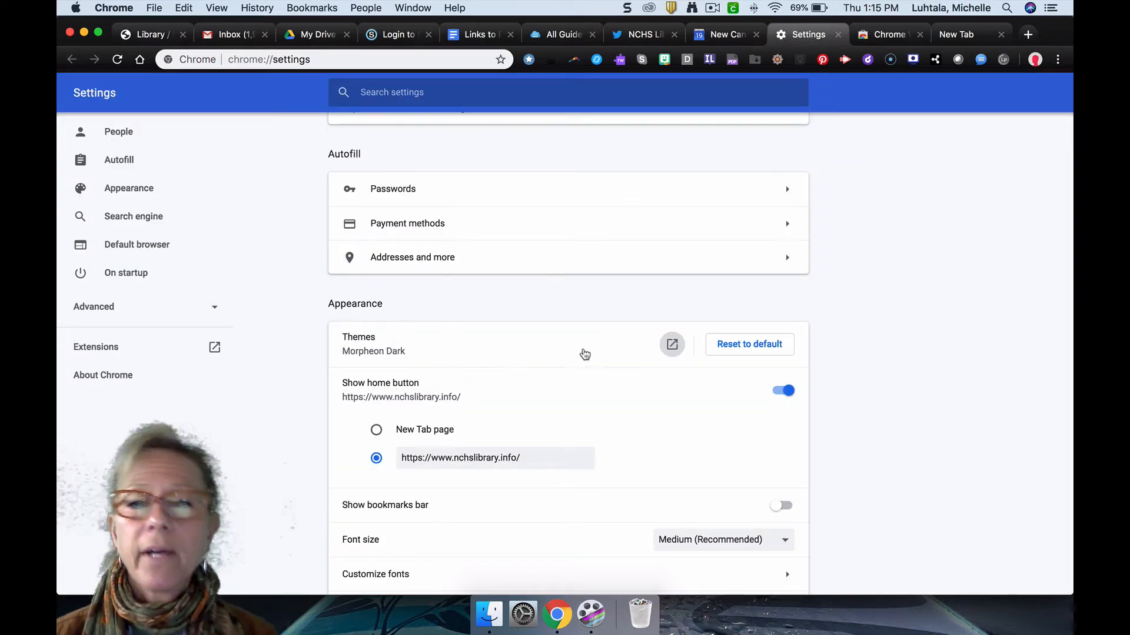
# - Browse from the Morpheon Dark store page to the full themes gallery and show its Categories filter (All, By Artists, By Google)
pyautogui.click(672, 344)
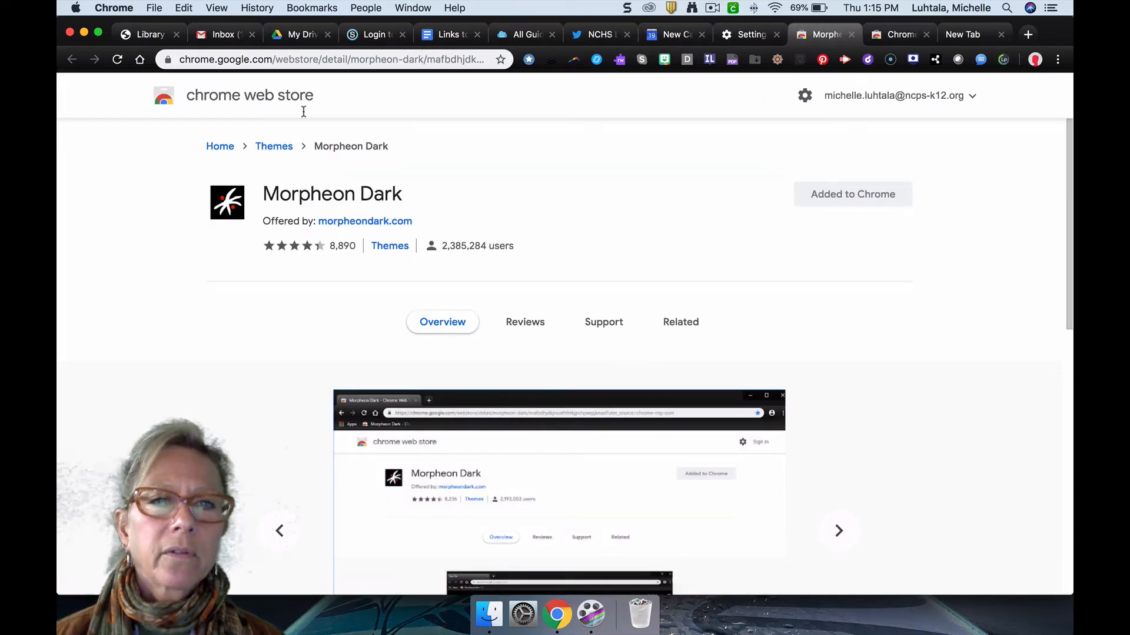
pyautogui.click(272, 146)
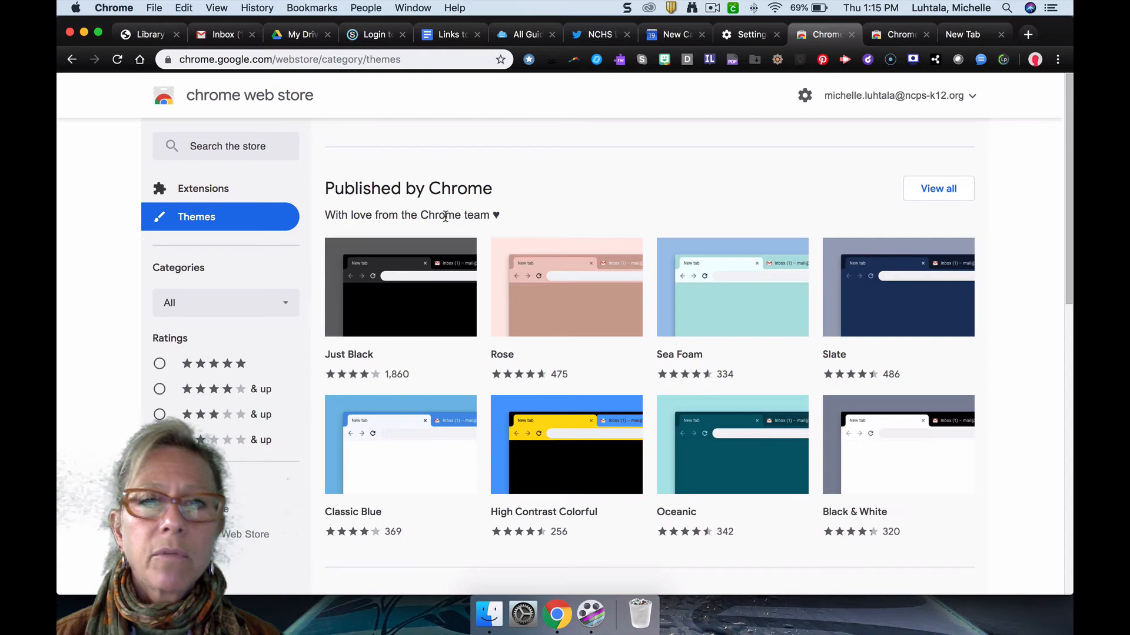
pyautogui.scroll(-3)
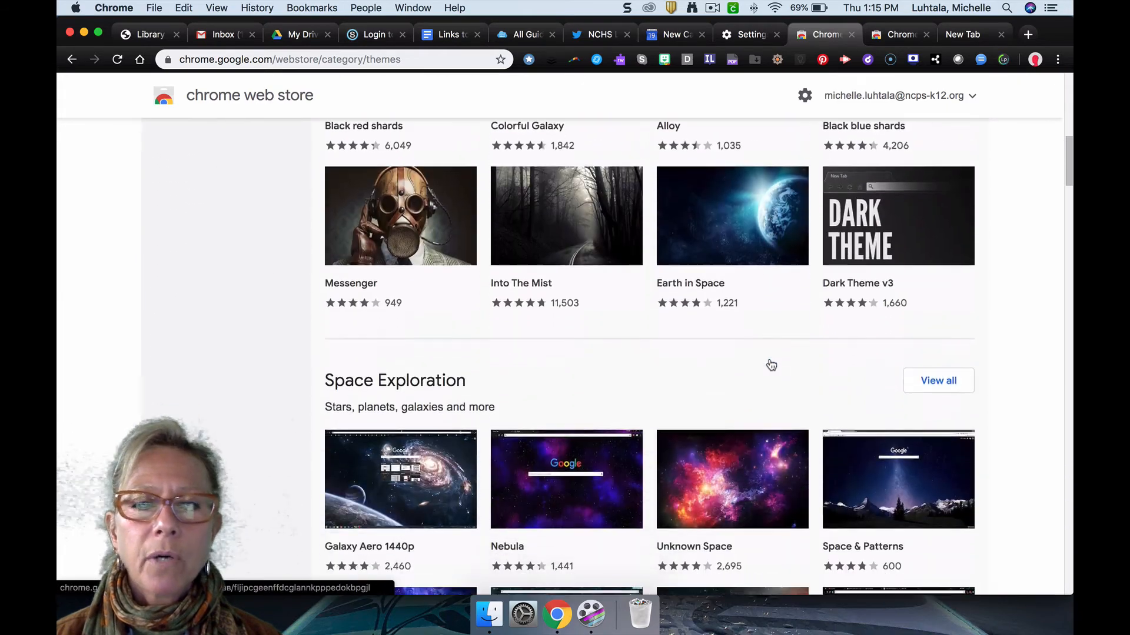
pyautogui.scroll(-3)
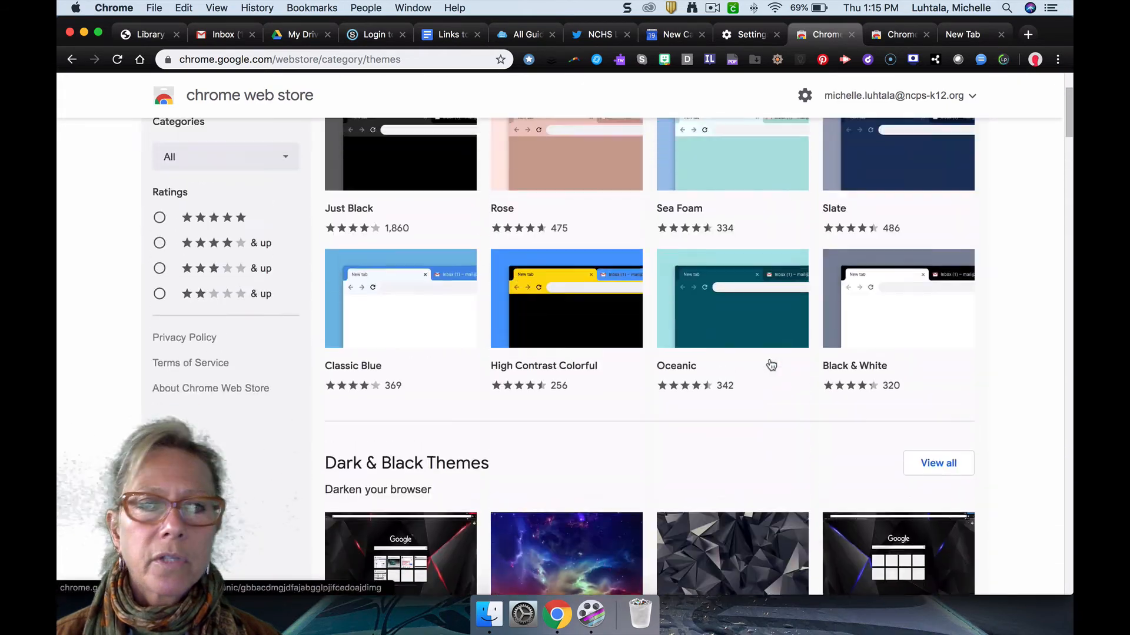
pyautogui.scroll(3)
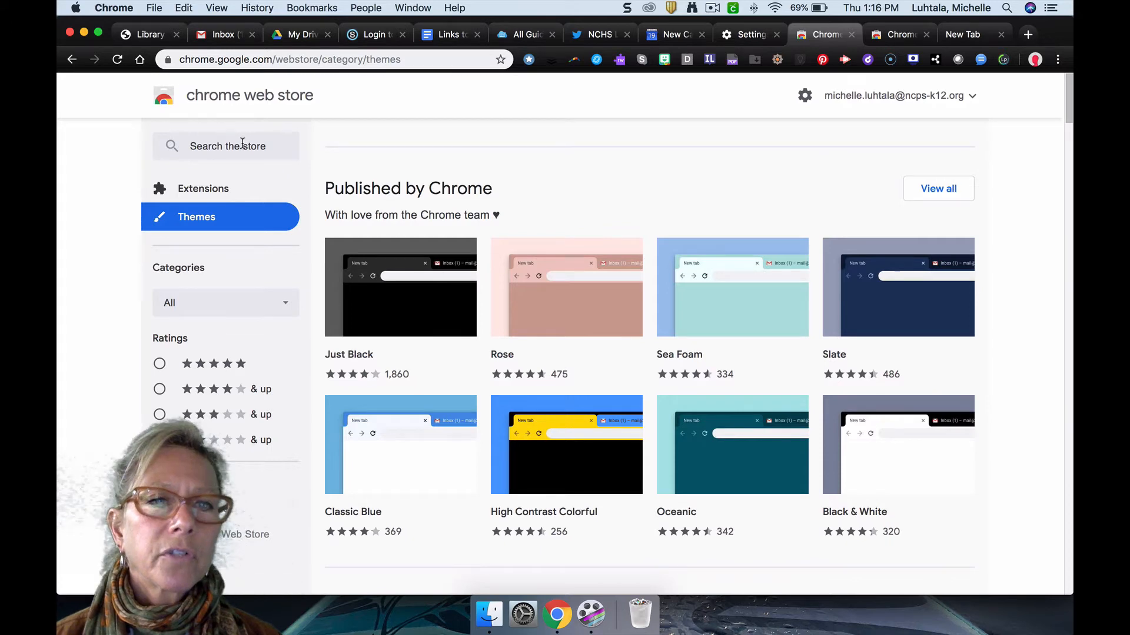
pyautogui.click(225, 304)
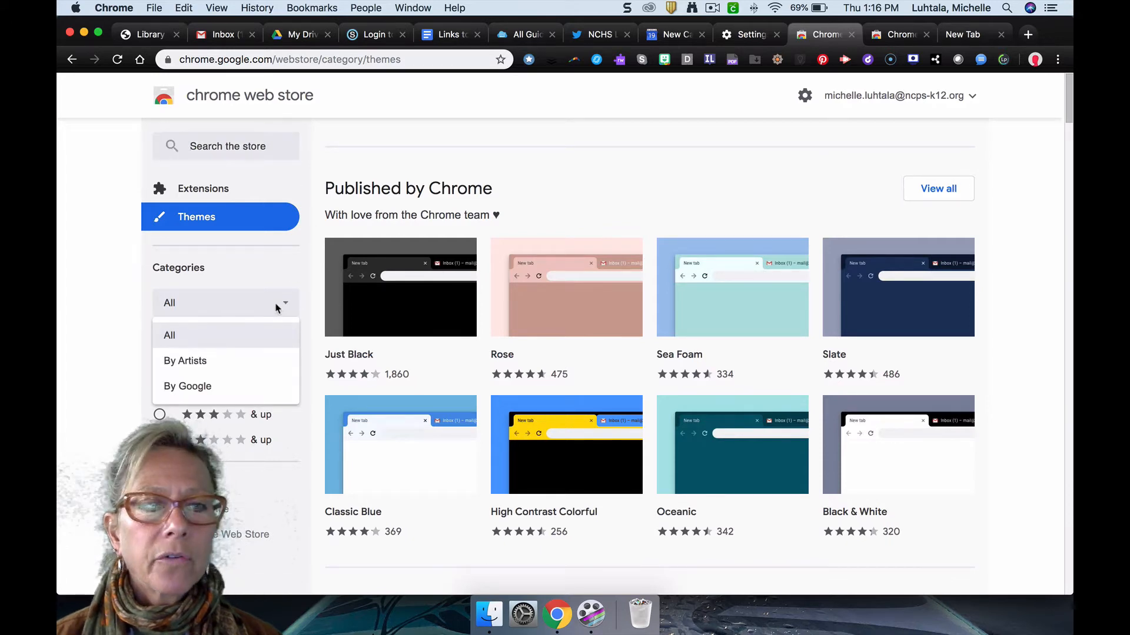